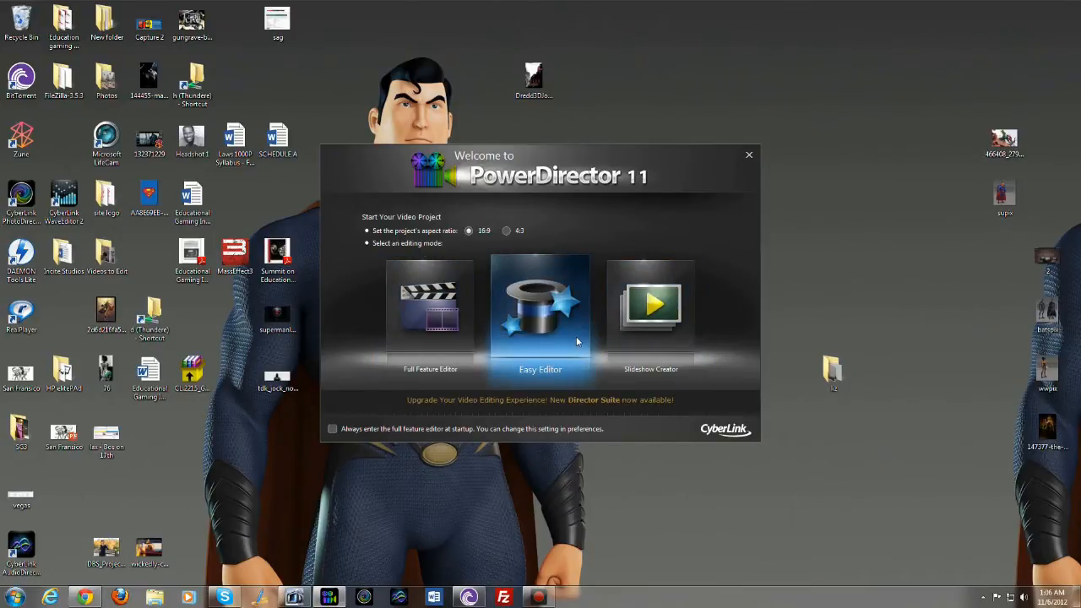
{"action": "mouse_move", "coordinate": [534, 355]}
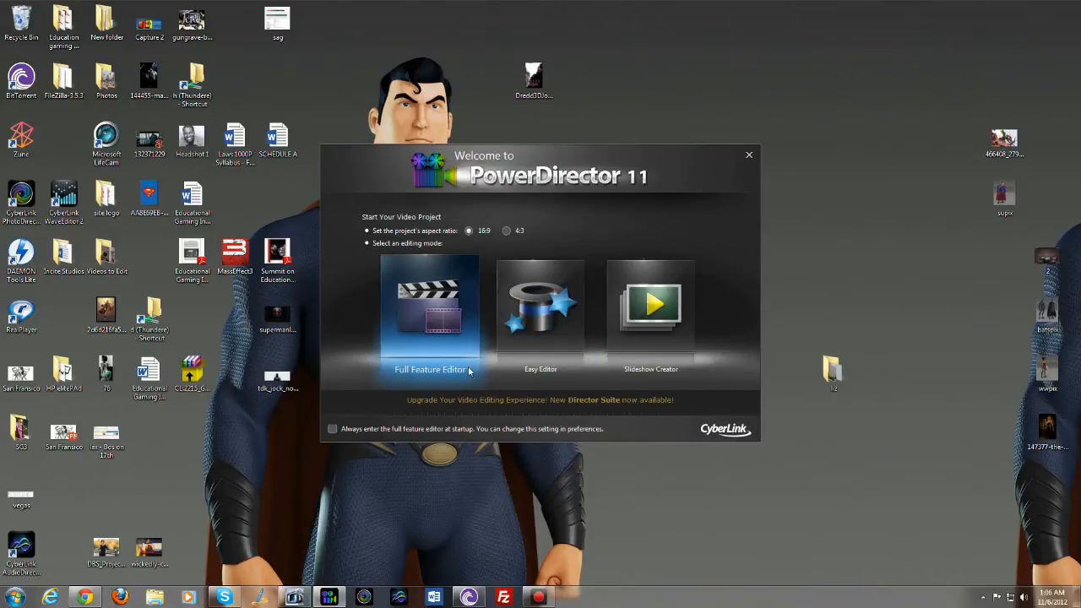
{"action": "mouse_move", "coordinate": [475, 312]}
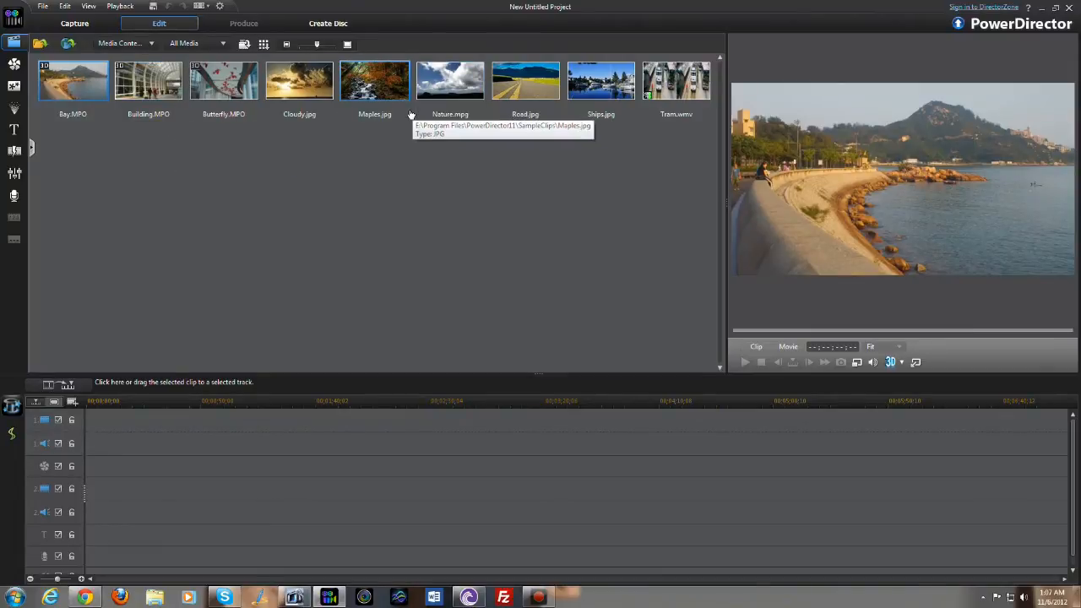
{"action": "mouse_move", "coordinate": [312, 192]}
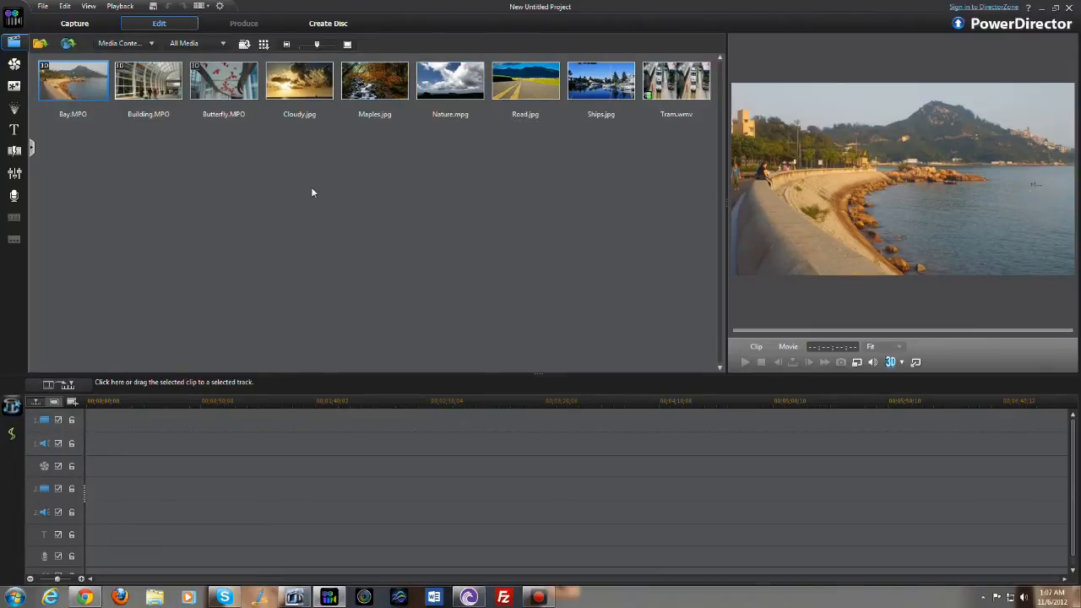
Step: Bring up the File menu to reach the program preferences
{"action": "left_click", "coordinate": [42, 6]}
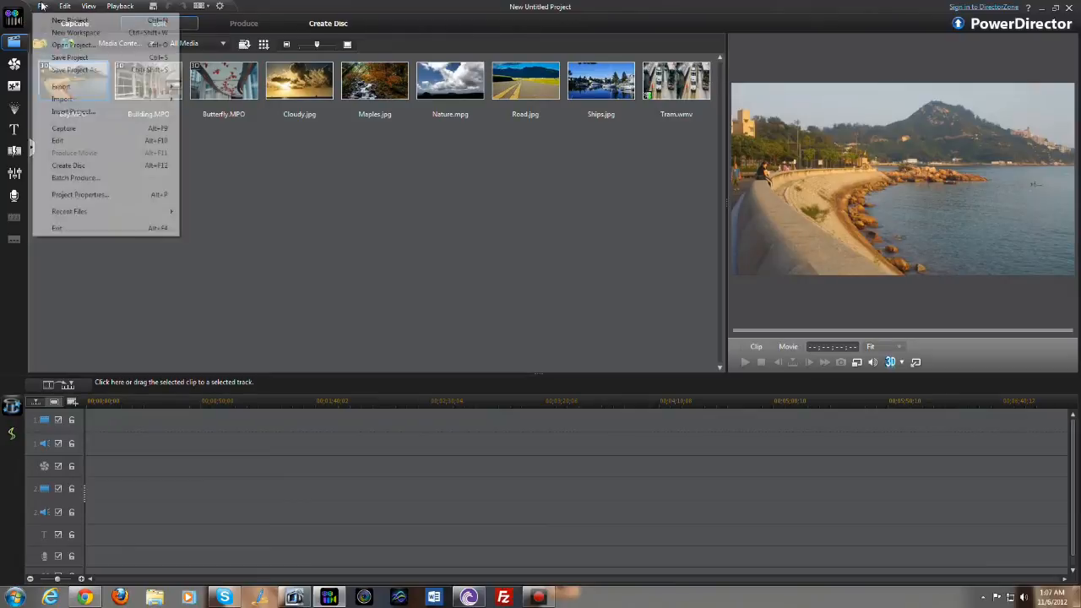
{"action": "mouse_move", "coordinate": [74, 179]}
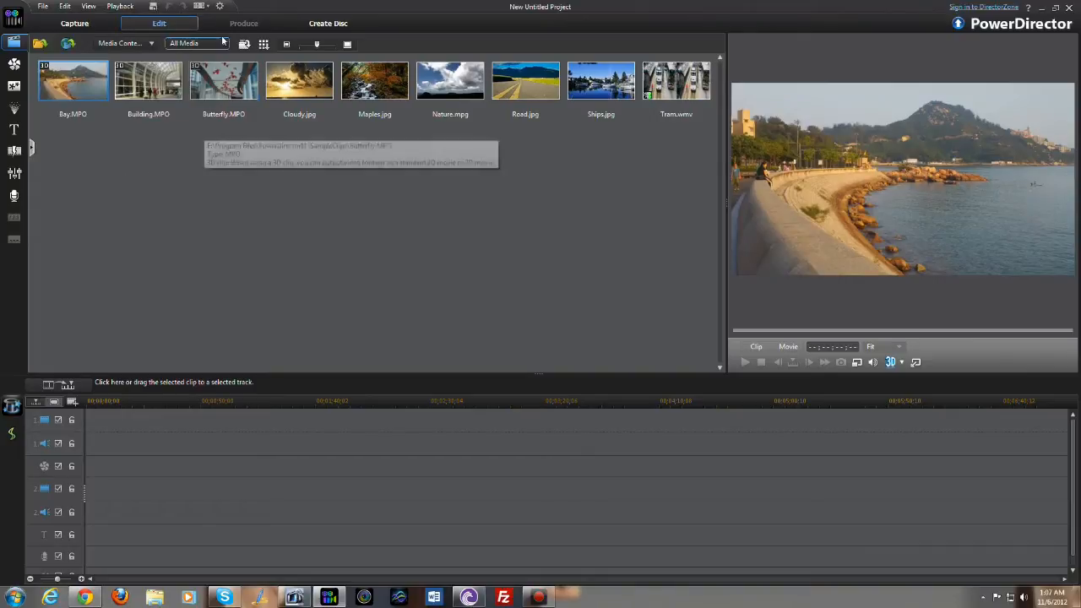
{"action": "mouse_move", "coordinate": [250, 59]}
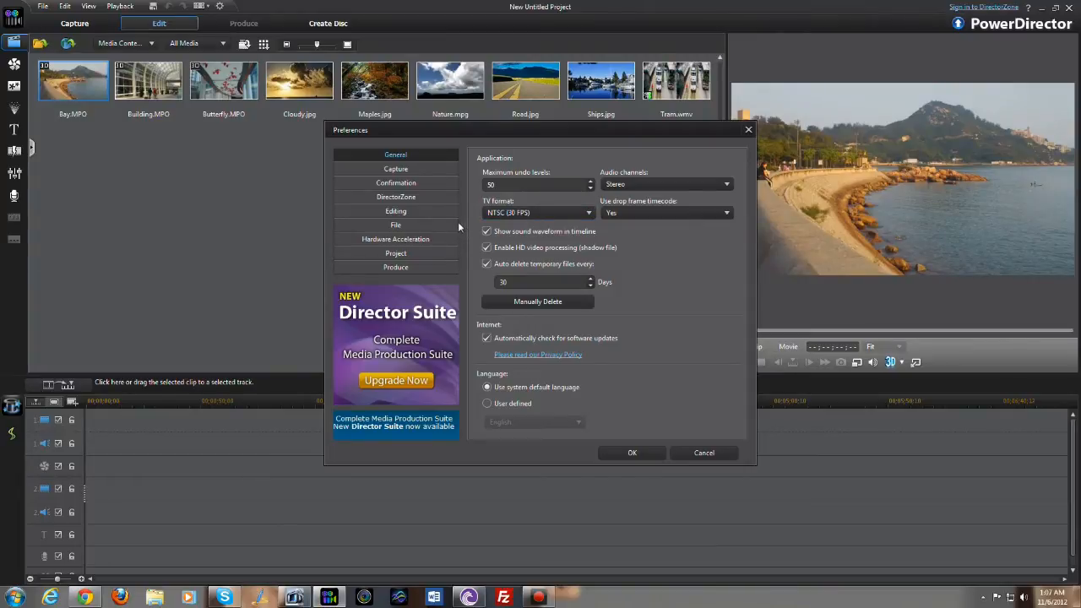
Step: In Hardware Acceleration preferences, toggle hardware decoding off and back on, leaving it enabled
{"action": "left_click", "coordinate": [395, 240]}
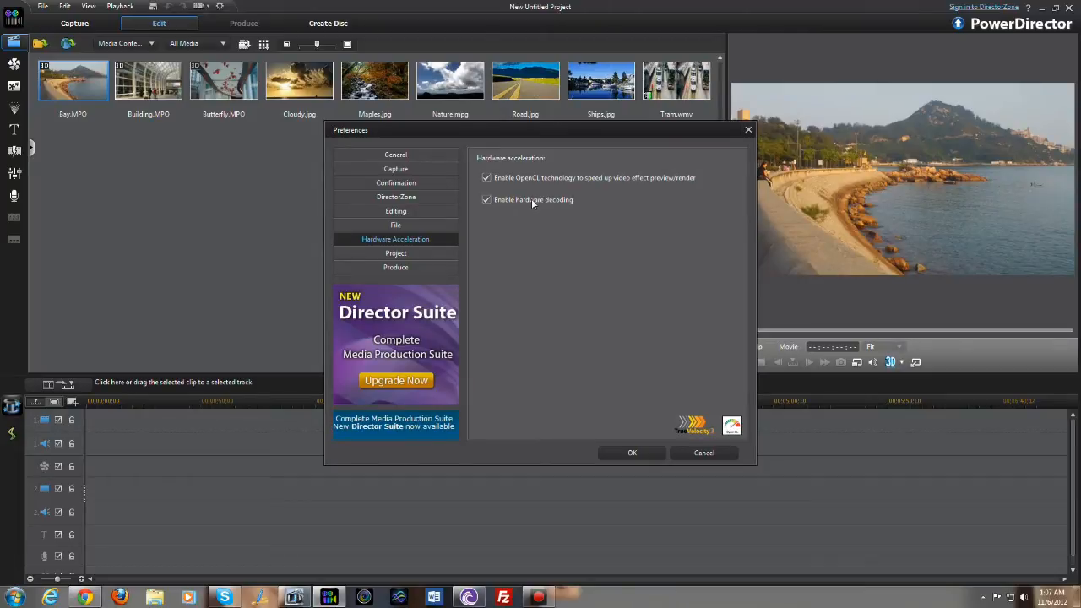
{"action": "mouse_move", "coordinate": [526, 203]}
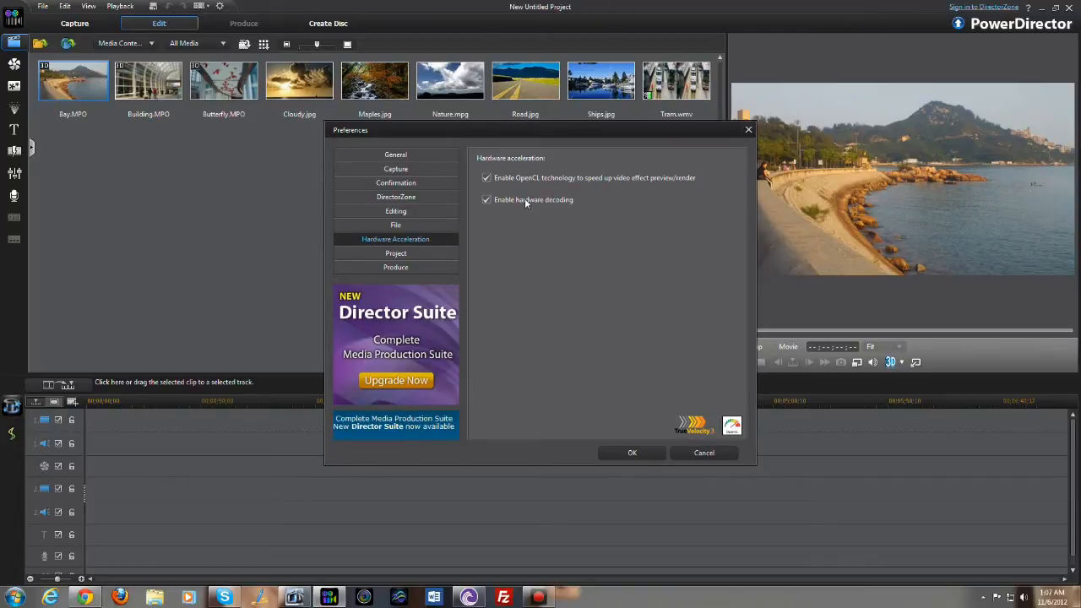
{"action": "left_click", "coordinate": [487, 199]}
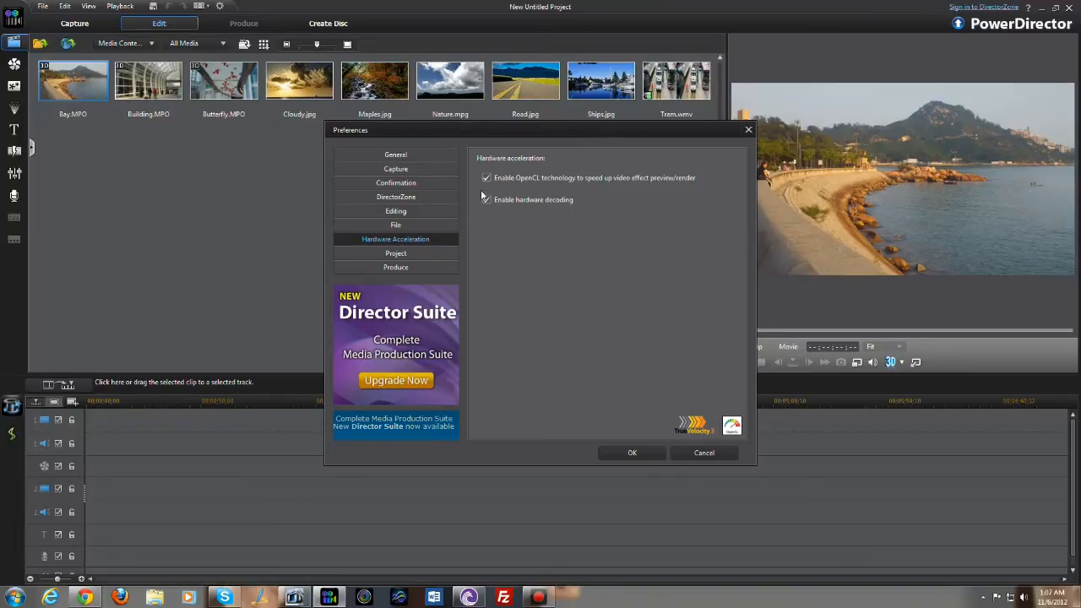
{"action": "left_click", "coordinate": [486, 199]}
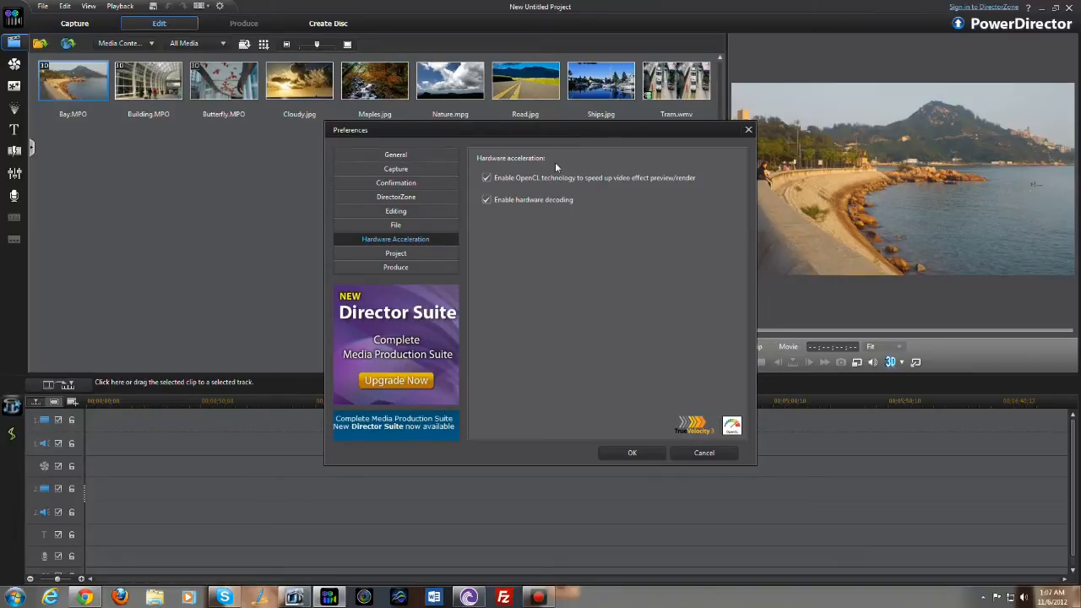
{"action": "mouse_move", "coordinate": [747, 132]}
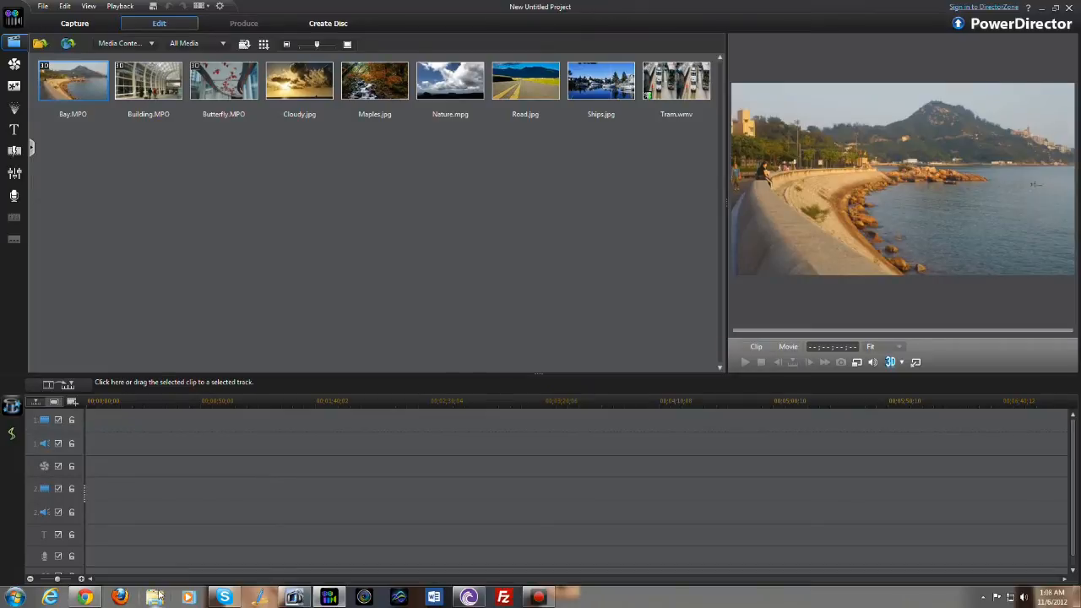
Step: Browse Desktop > Videos to Edit and bring the 00124 clip into the media library
{"action": "left_click", "coordinate": [156, 598]}
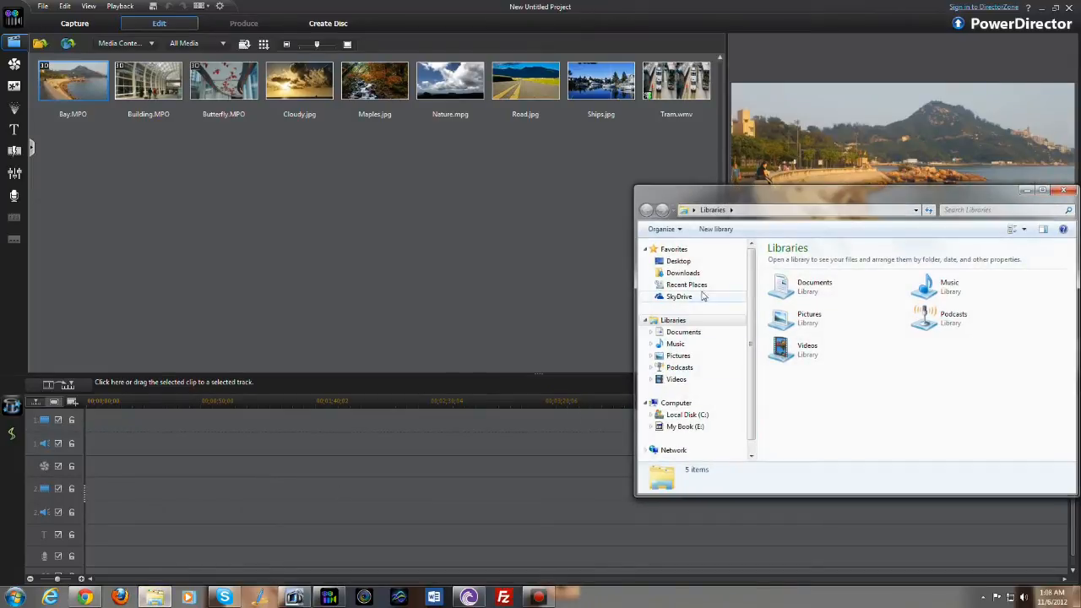
{"action": "left_click", "coordinate": [679, 260]}
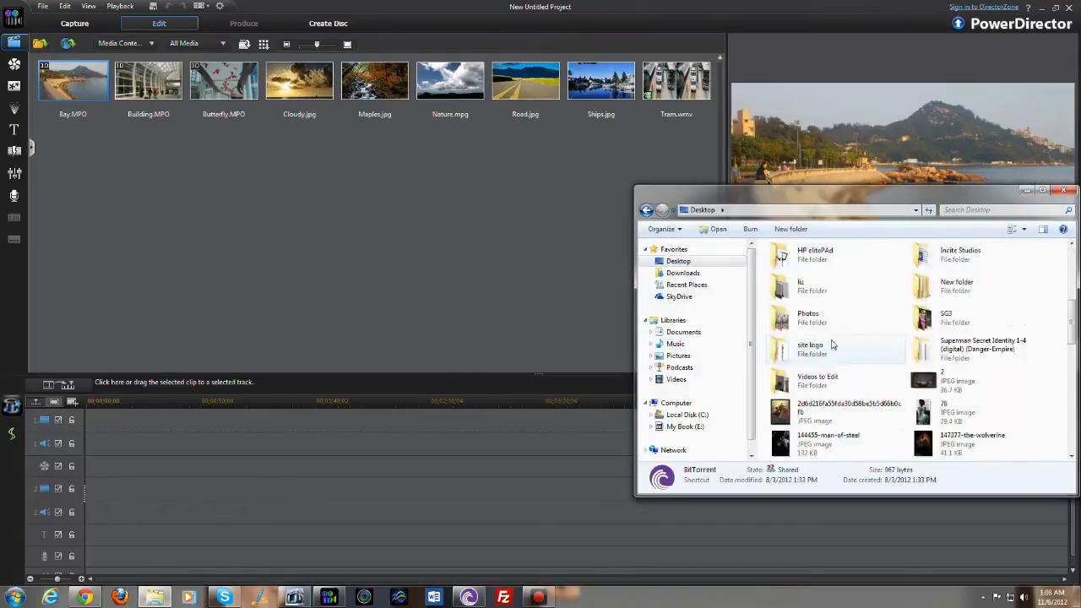
{"action": "double_click", "coordinate": [818, 375]}
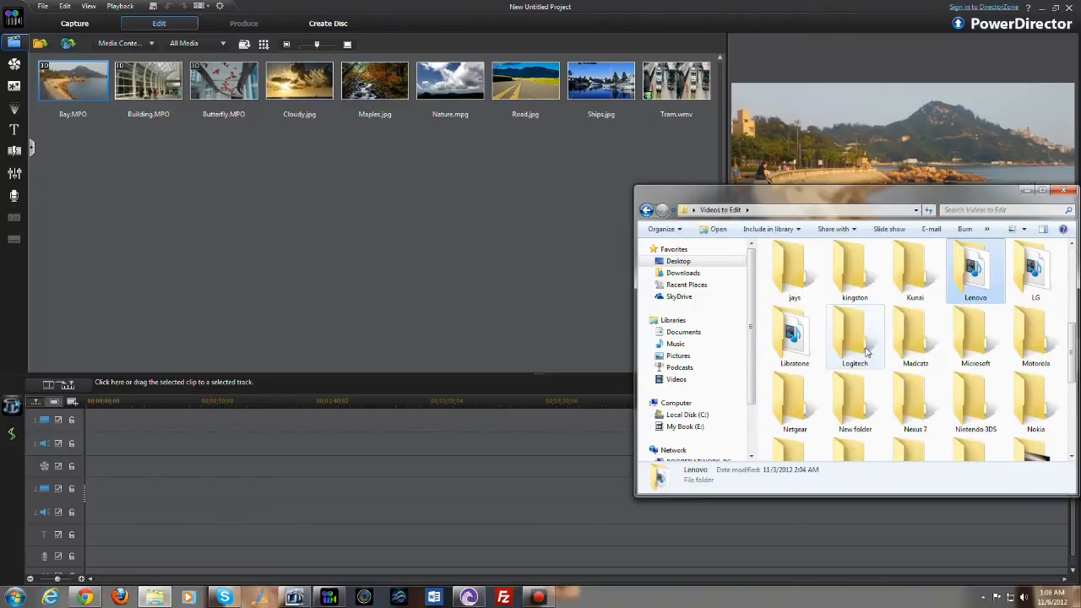
{"action": "double_click", "coordinate": [794, 335]}
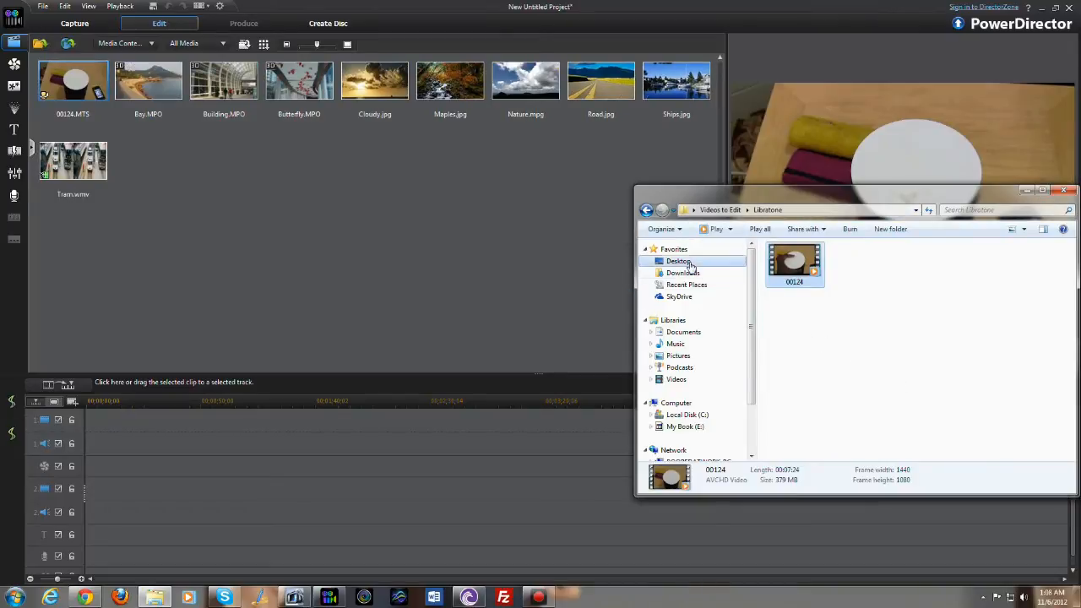
Step: From the Desktop's site logos folder, add the intro video and logo image to the media library
{"action": "left_click", "coordinate": [679, 260]}
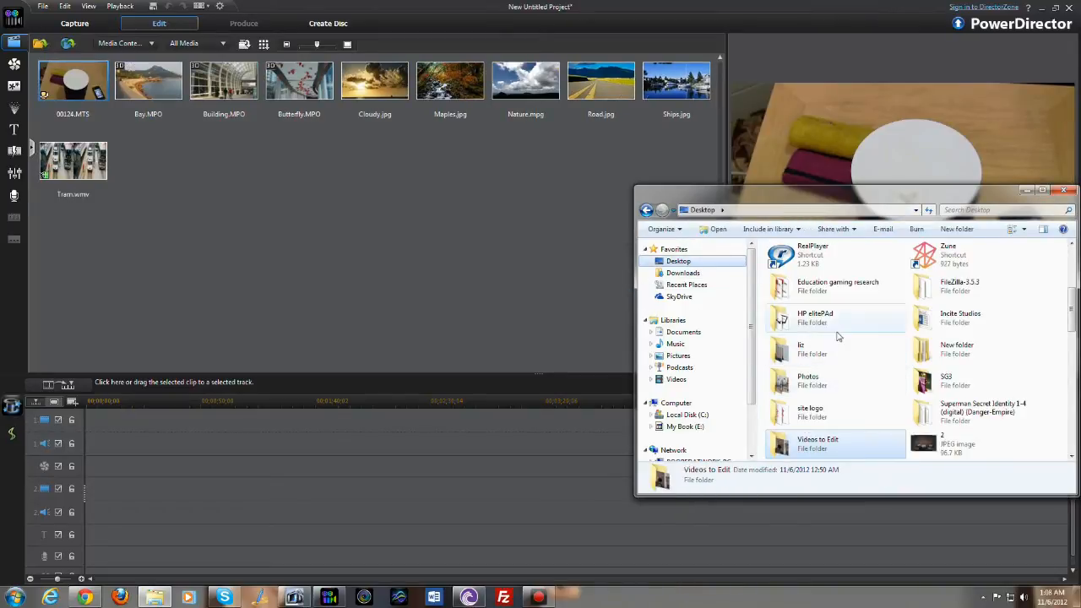
{"action": "double_click", "coordinate": [810, 407]}
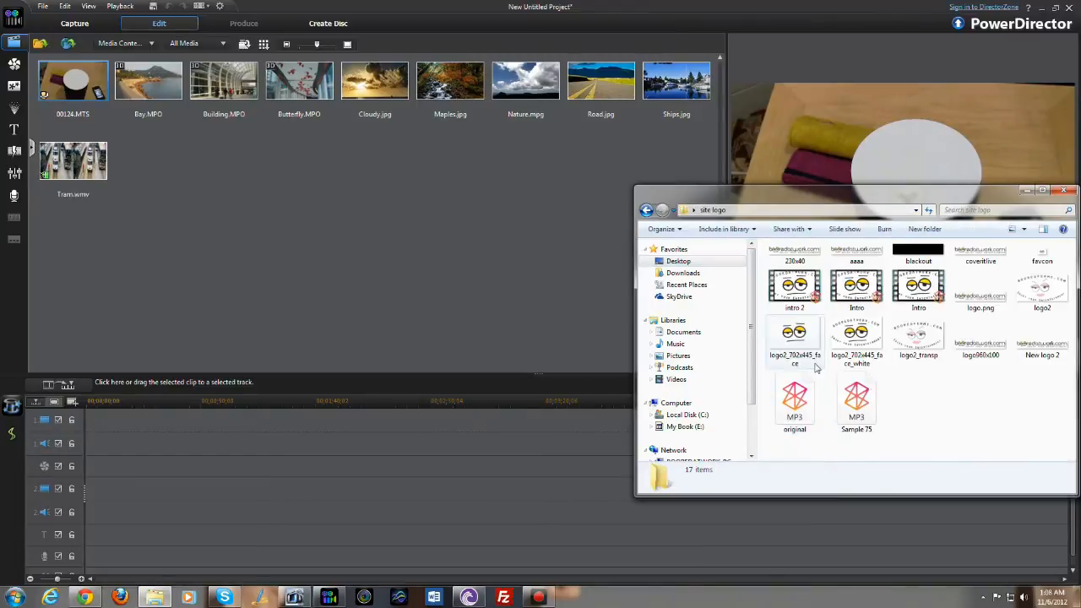
{"action": "left_click", "coordinate": [794, 338]}
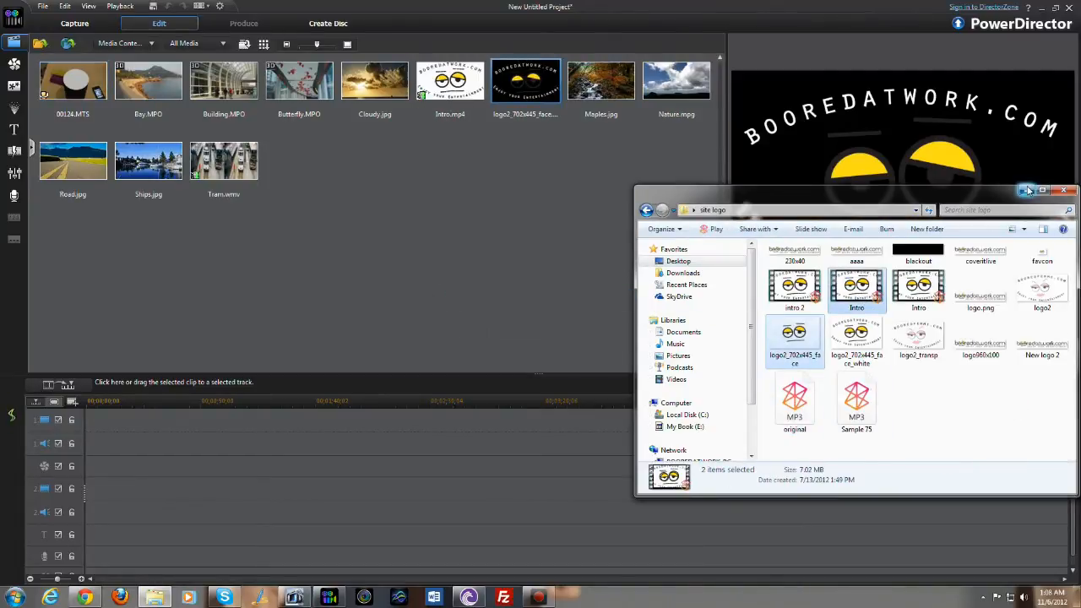
{"action": "left_click", "coordinate": [1062, 189]}
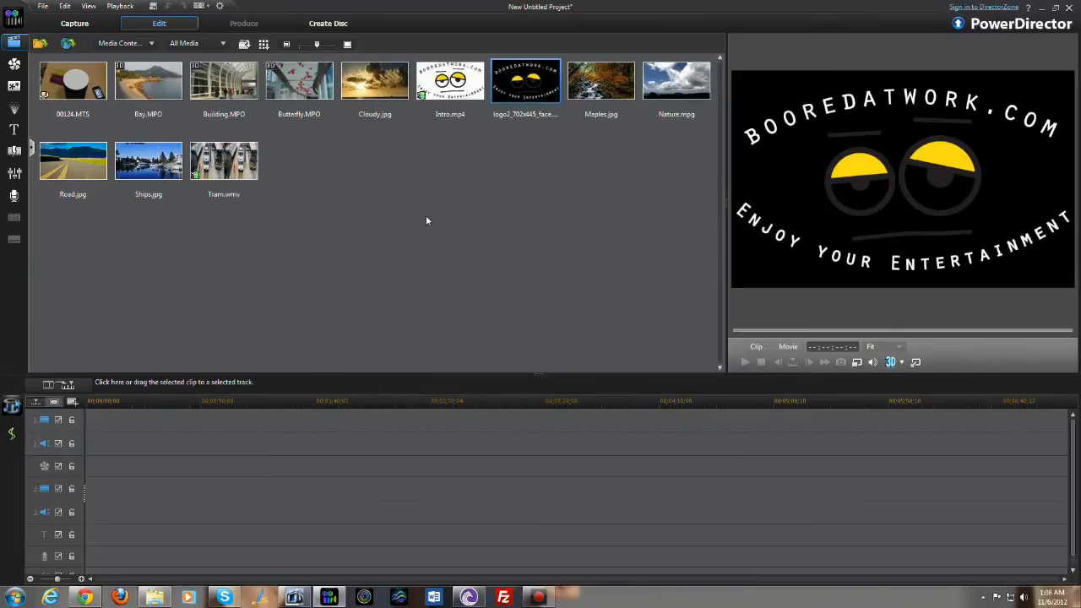
{"action": "mouse_move", "coordinate": [424, 209]}
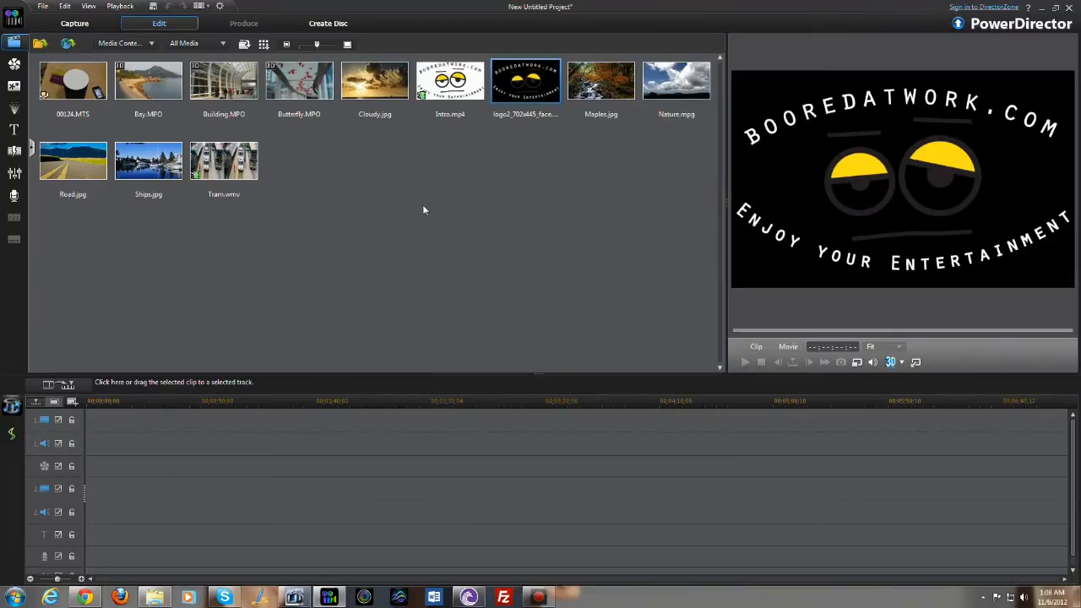
{"action": "mouse_move", "coordinate": [469, 167]}
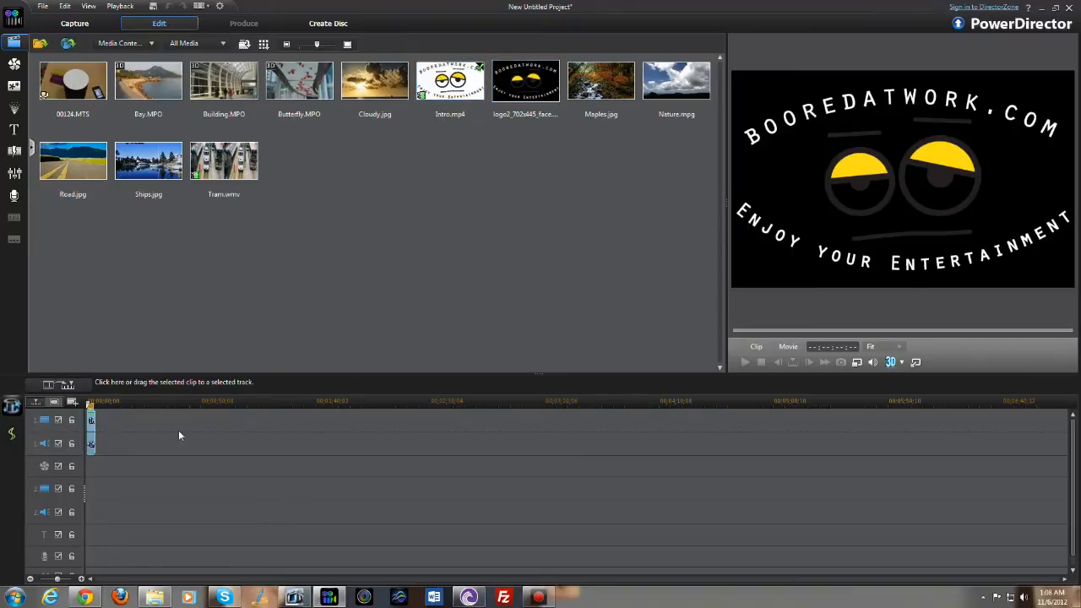
Step: Place the 00124.MTS footage on video track 1 after the logo clip
{"action": "left_click", "coordinate": [91, 422]}
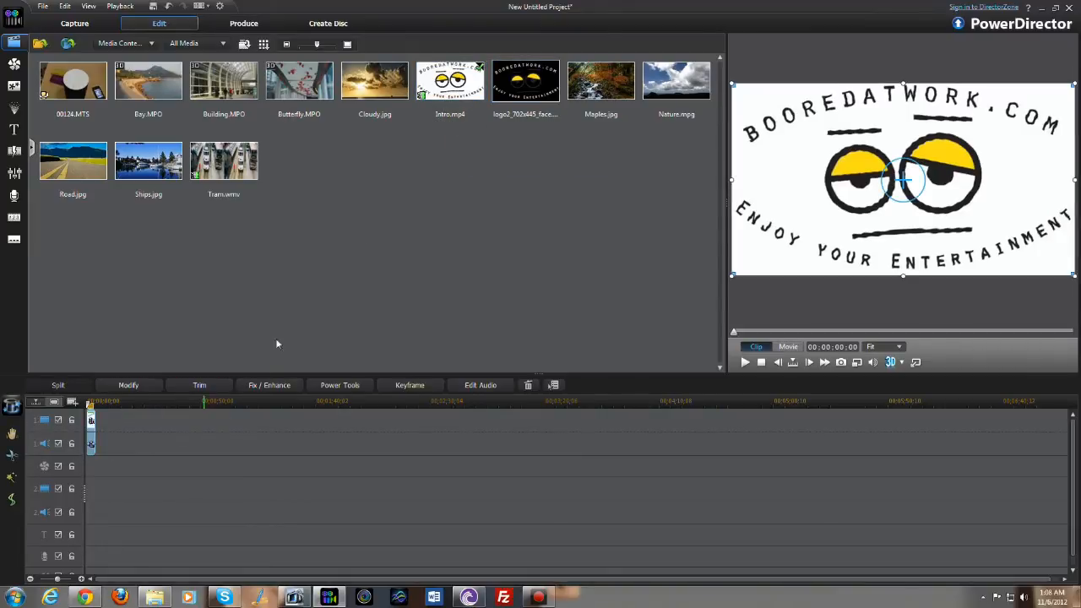
{"action": "left_click_drag", "start_coordinate": [73, 81], "coordinate": [245, 274]}
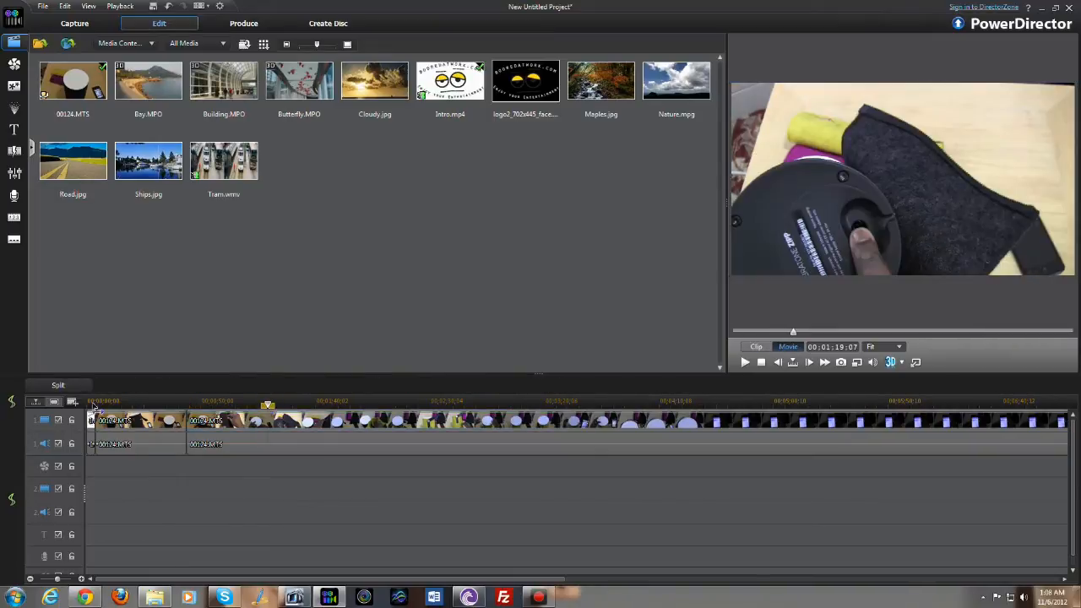
Step: Select the second timeline clip to reach its removal options
{"action": "left_click", "coordinate": [203, 443]}
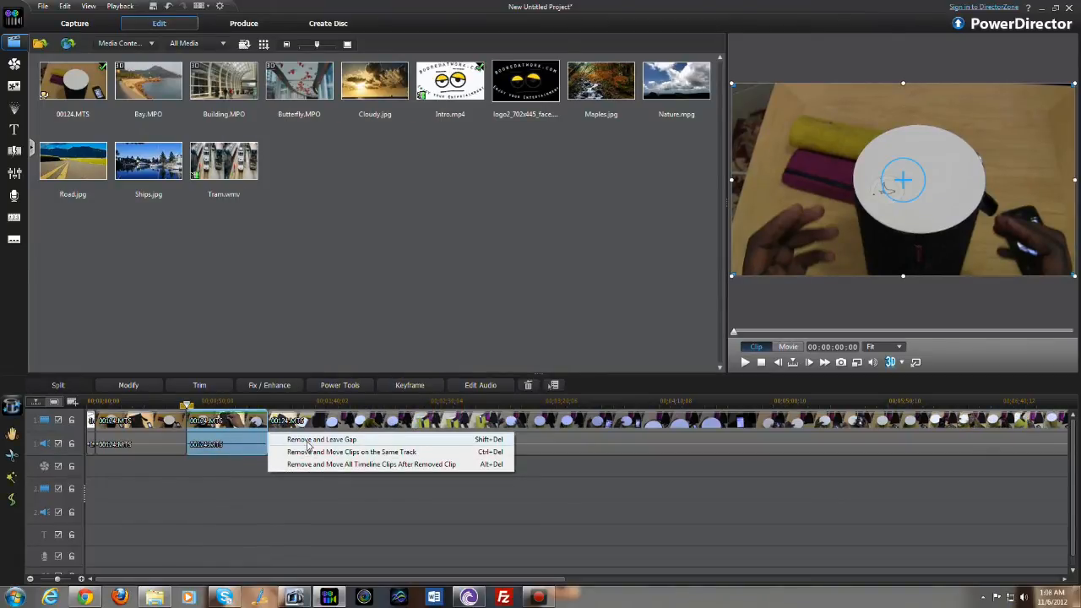
{"action": "mouse_move", "coordinate": [304, 459]}
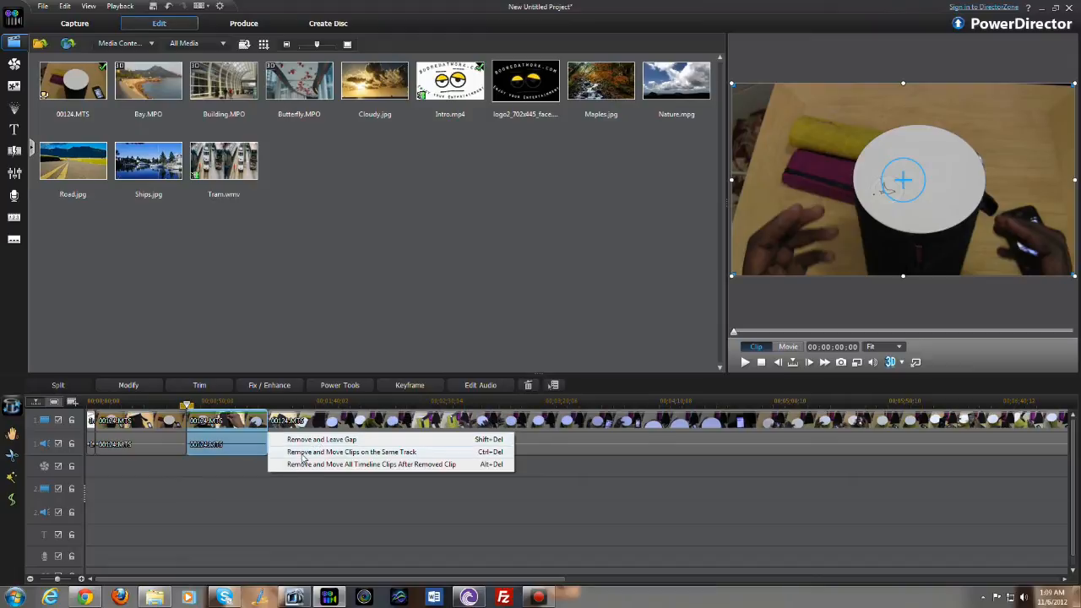
{"action": "mouse_move", "coordinate": [335, 461]}
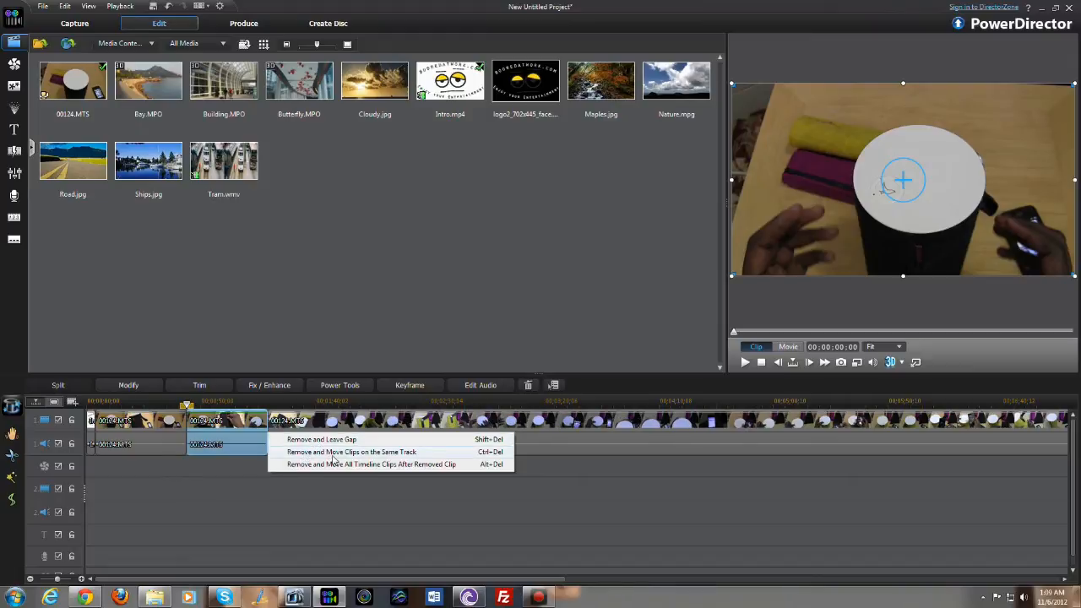
{"action": "mouse_move", "coordinate": [345, 471]}
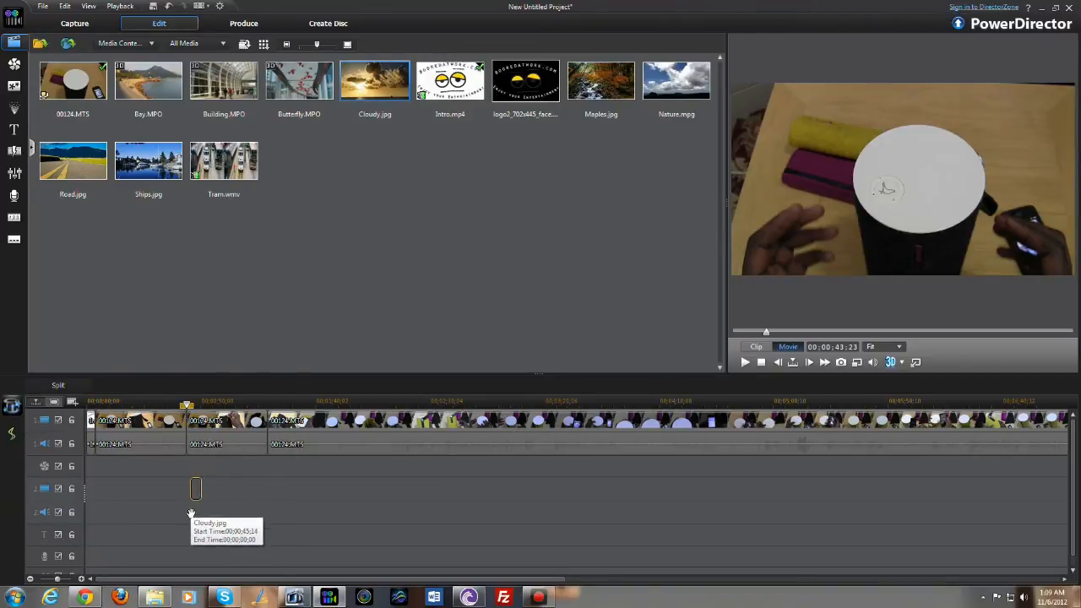
Step: Remove the Cloudy.jpg image clip from the timeline via its right-click Remove option
{"action": "left_click", "coordinate": [226, 430]}
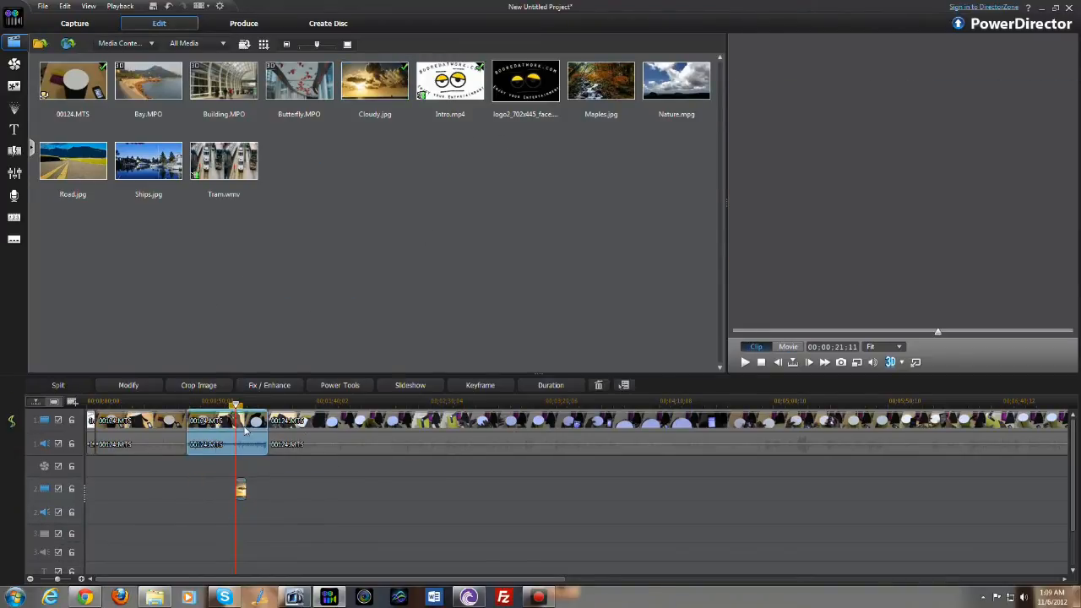
{"action": "right_click", "coordinate": [226, 443]}
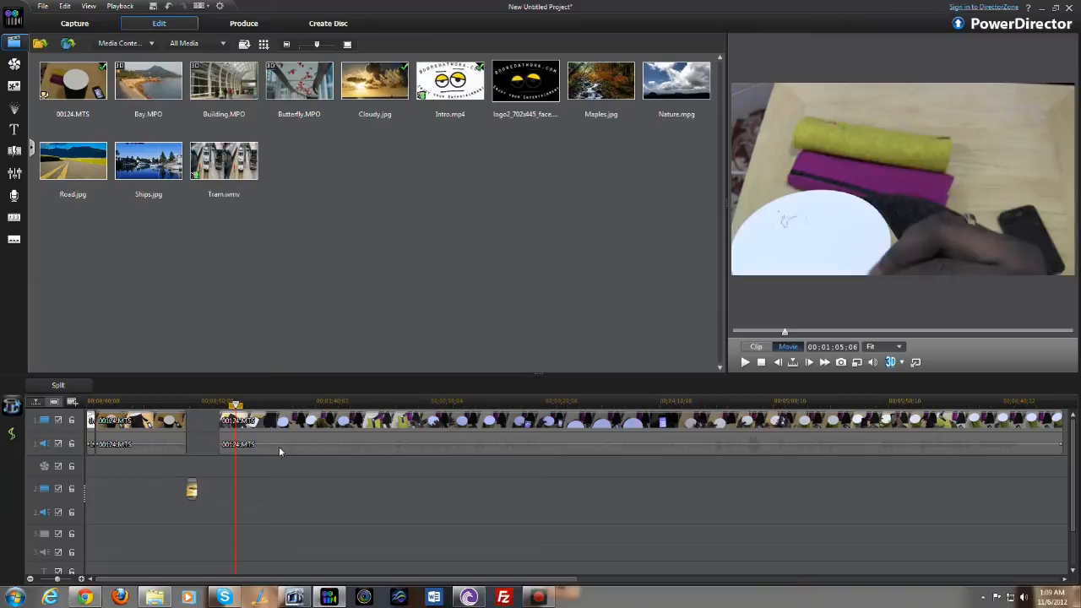
{"action": "left_click", "coordinate": [206, 426]}
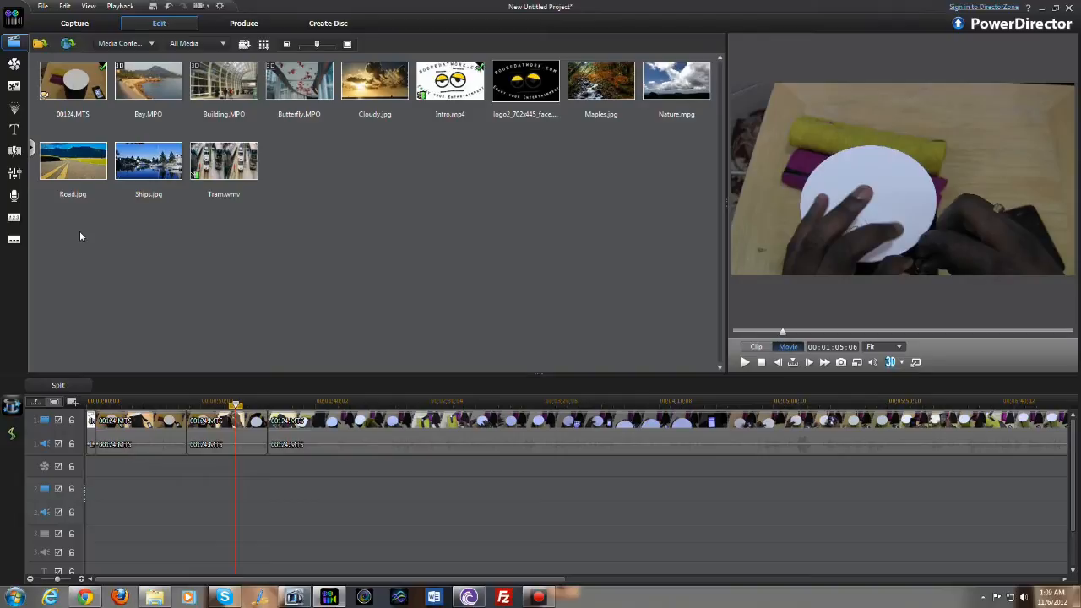
{"action": "mouse_move", "coordinate": [41, 225]}
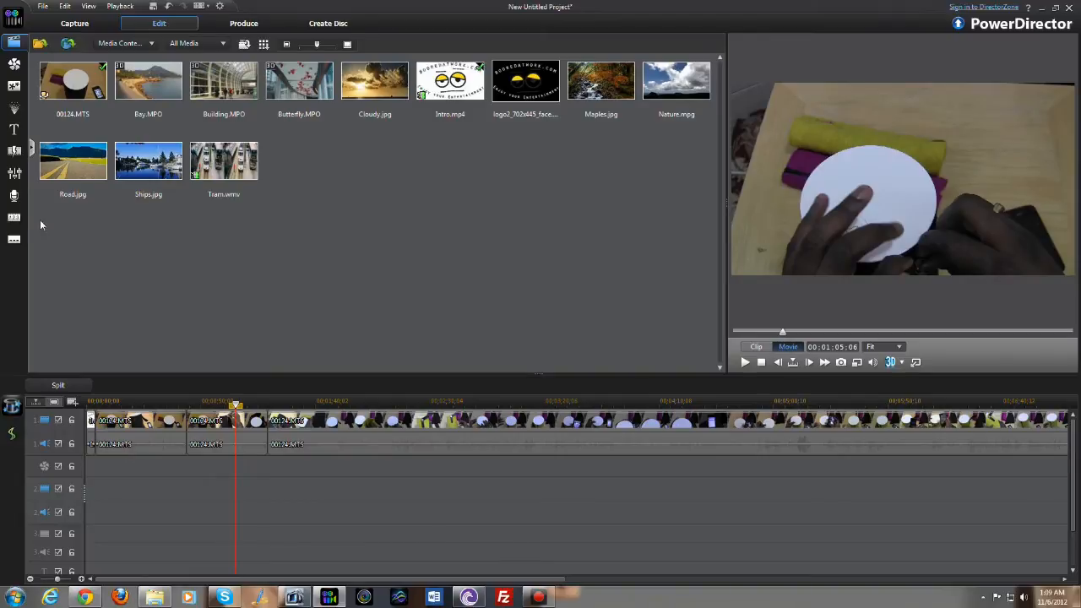
{"action": "left_click", "coordinate": [13, 131]}
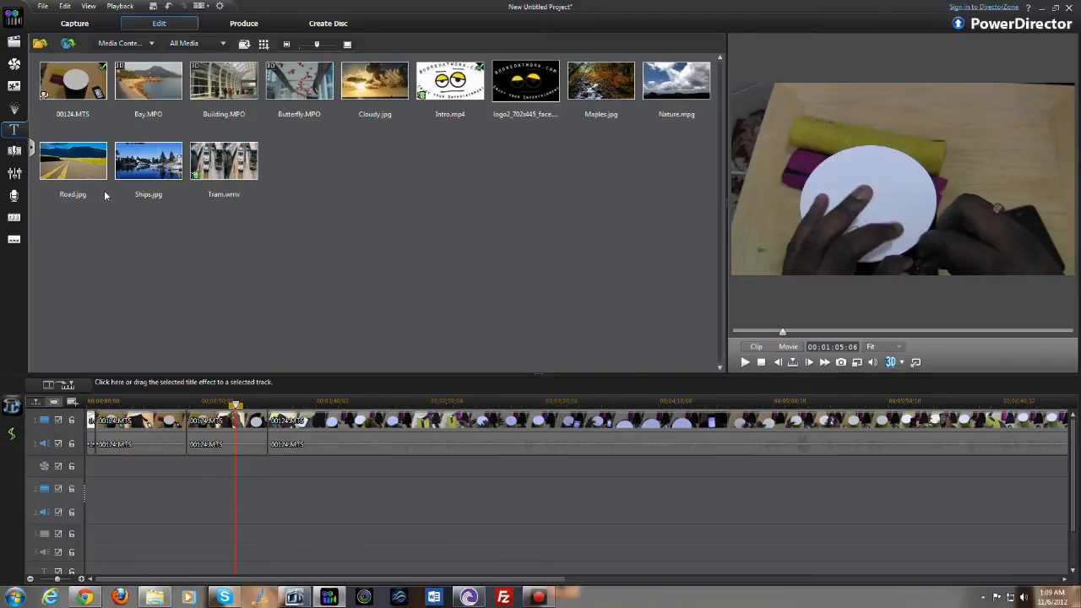
Step: In the Title Room's General category, scroll to the LowerThird templates for the title track
{"action": "left_click", "coordinate": [13, 131]}
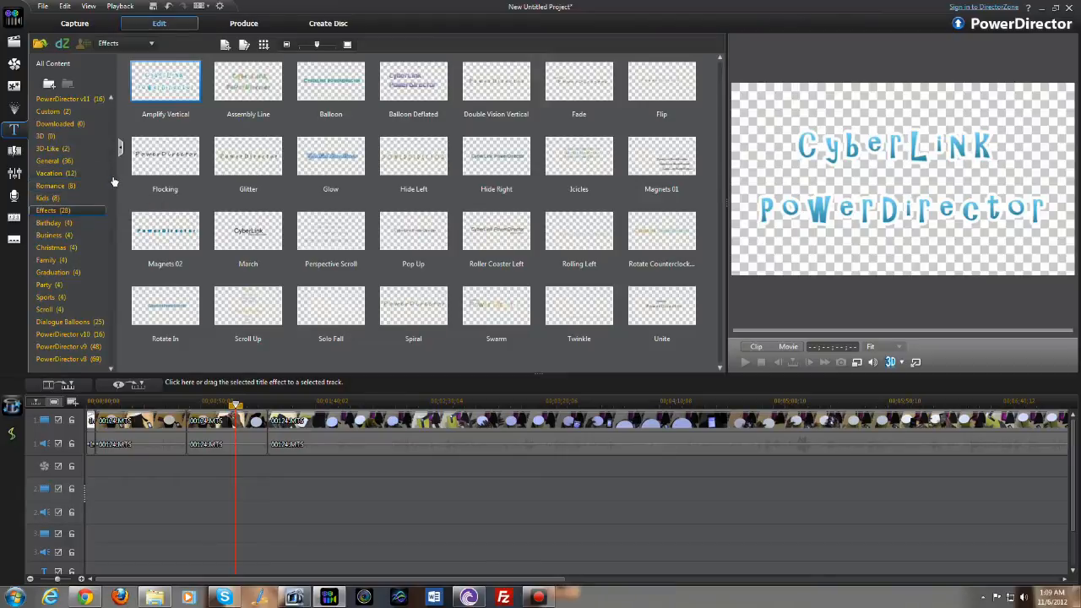
{"action": "mouse_move", "coordinate": [84, 157]}
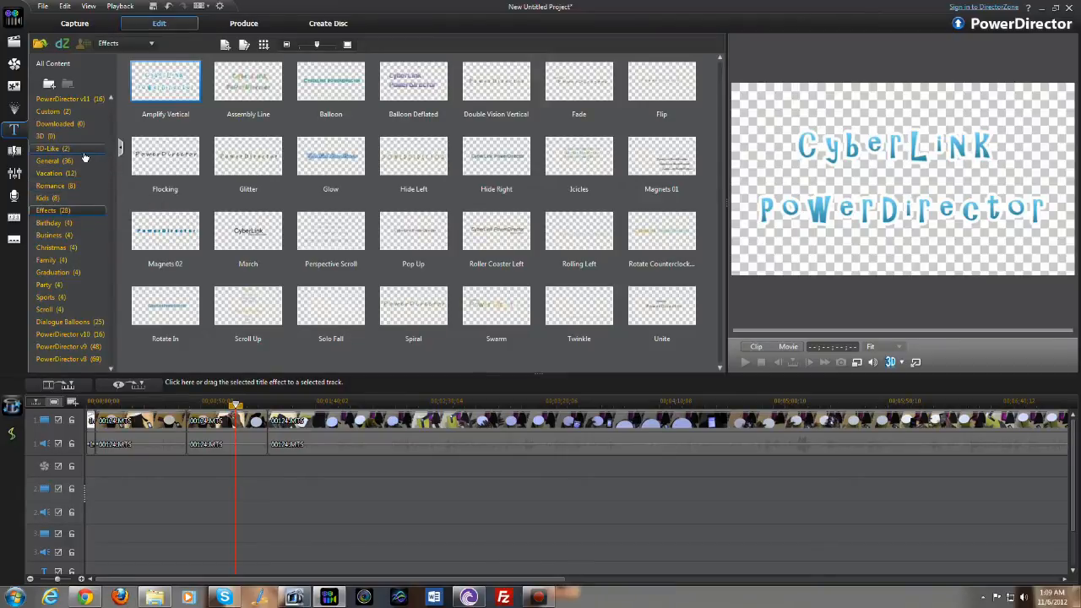
{"action": "mouse_move", "coordinate": [49, 173]}
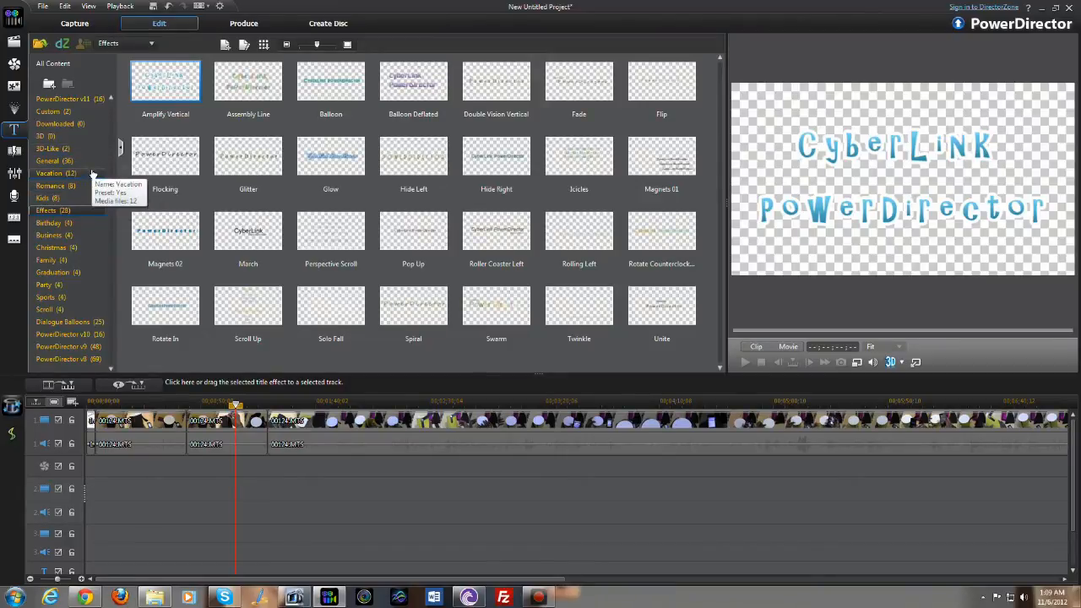
{"action": "left_click", "coordinate": [48, 160]}
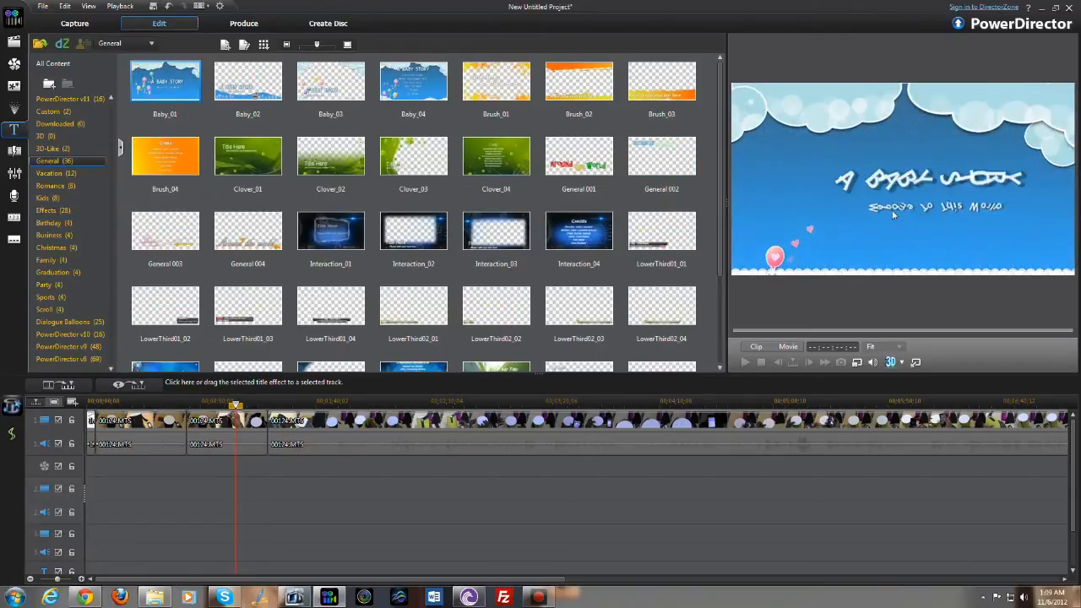
{"action": "scroll", "scroll_direction": "down", "scroll_amount": 3}
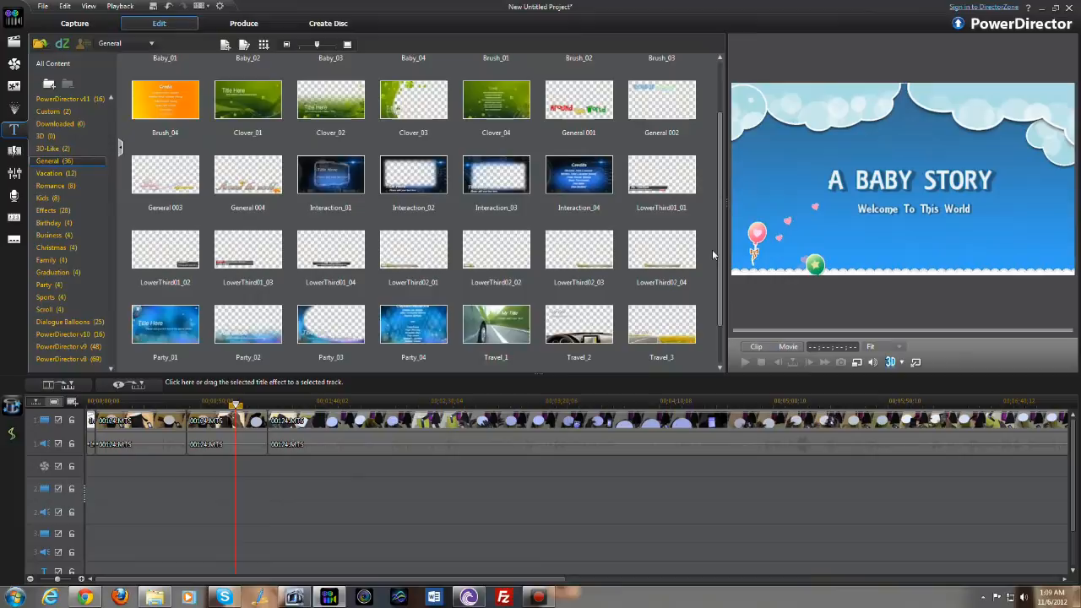
{"action": "scroll", "scroll_direction": "down", "scroll_amount": 3}
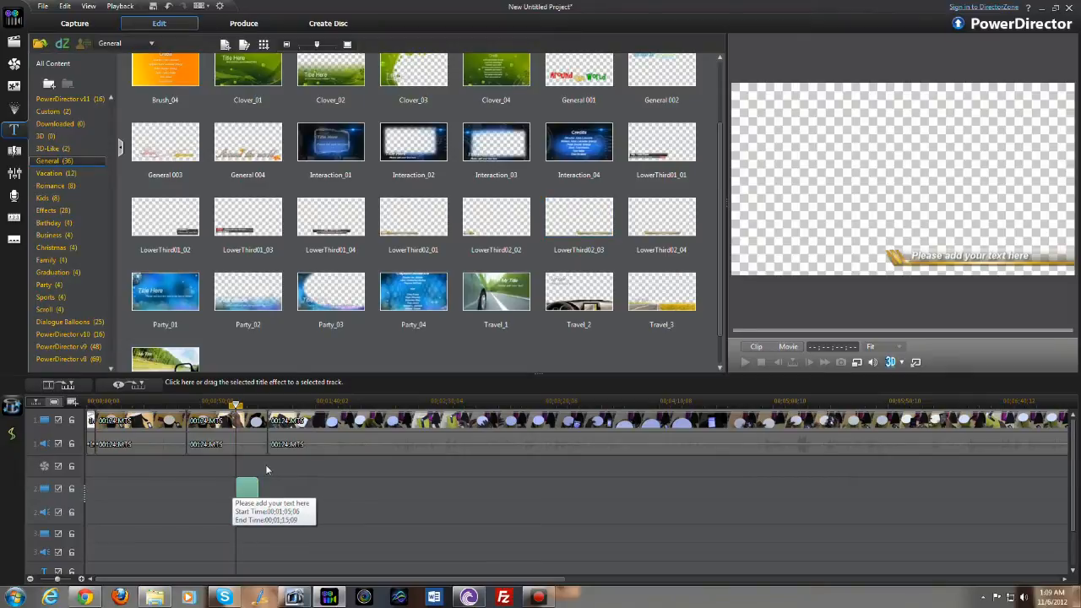
Step: Try the title text as 'test animation' in Title Designer, preview it, then cancel out of the designer
{"action": "left_click", "coordinate": [247, 488]}
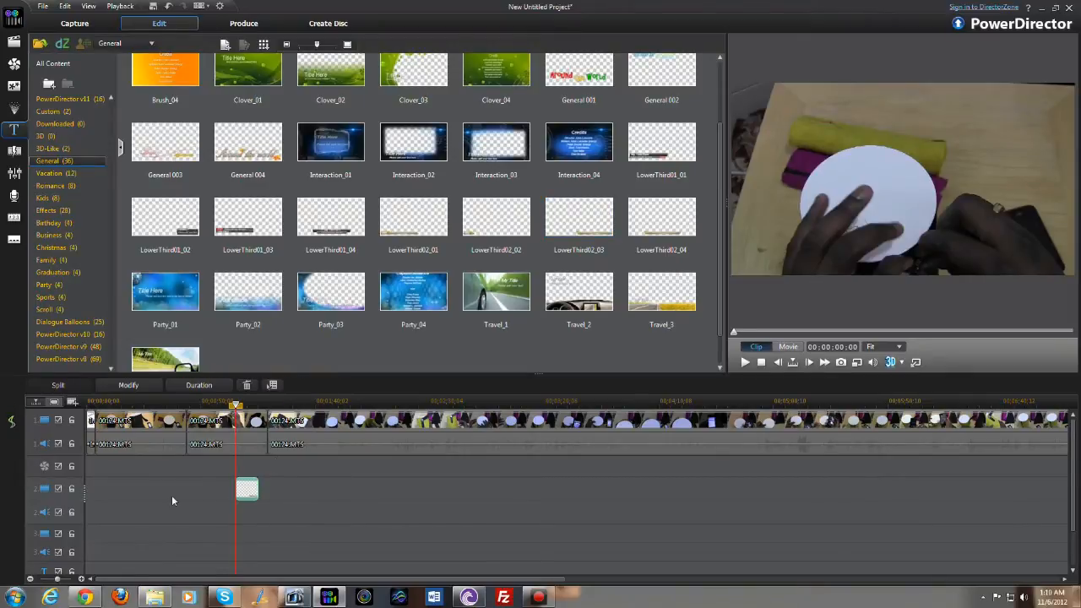
{"action": "mouse_move", "coordinate": [245, 492]}
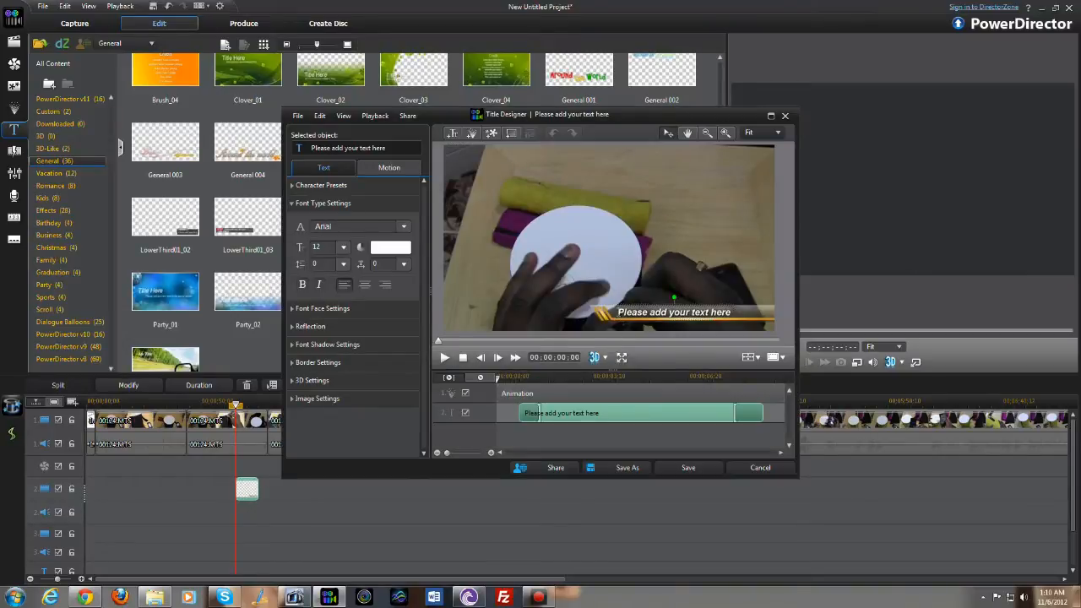
{"action": "type", "text": "test animation"}
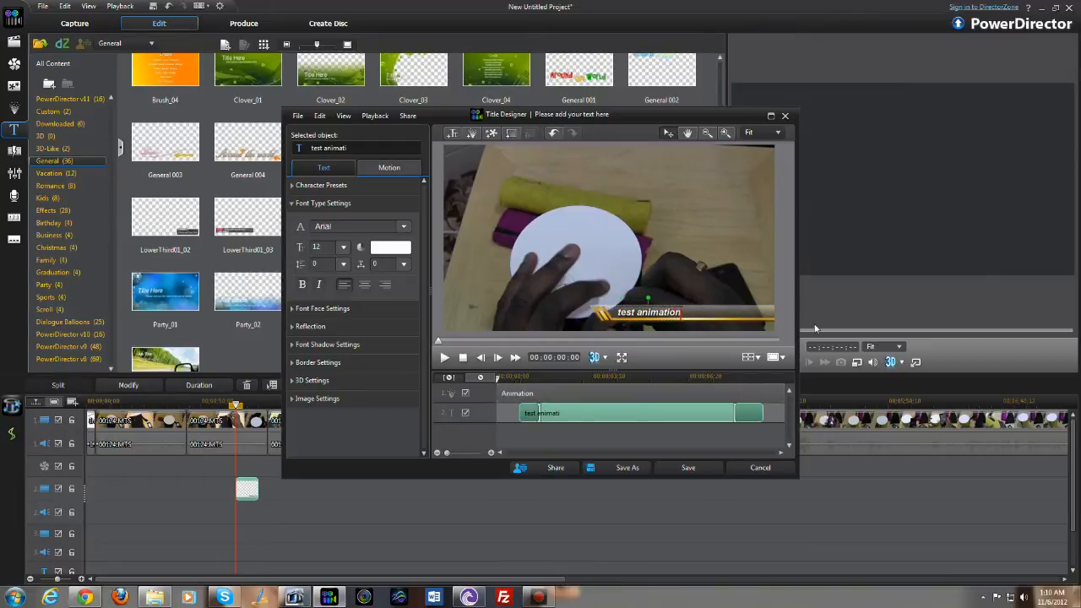
{"action": "mouse_move", "coordinate": [541, 412]}
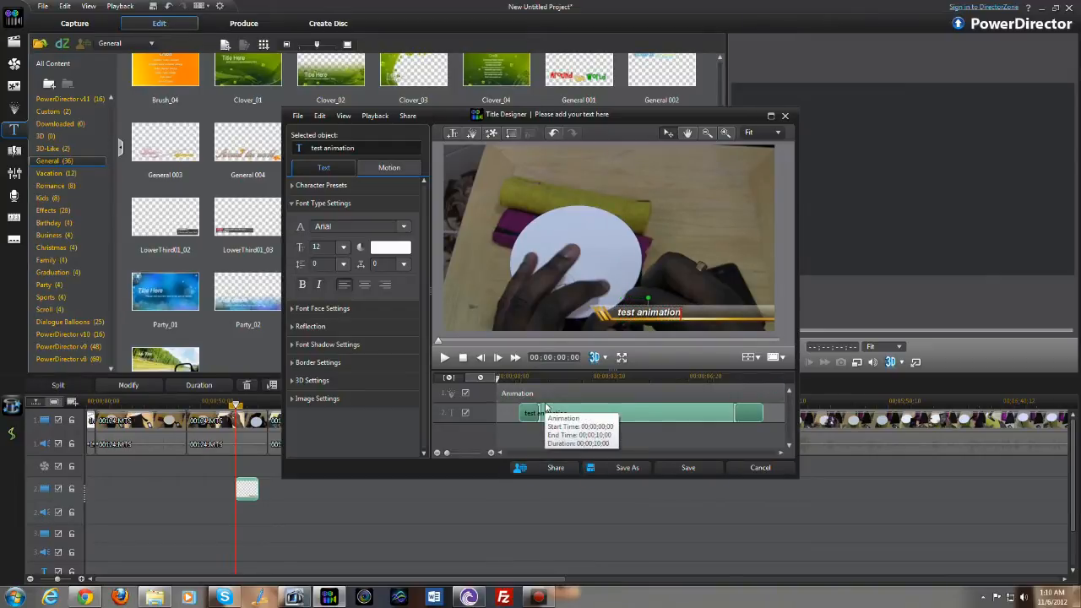
{"action": "left_click", "coordinate": [445, 358]}
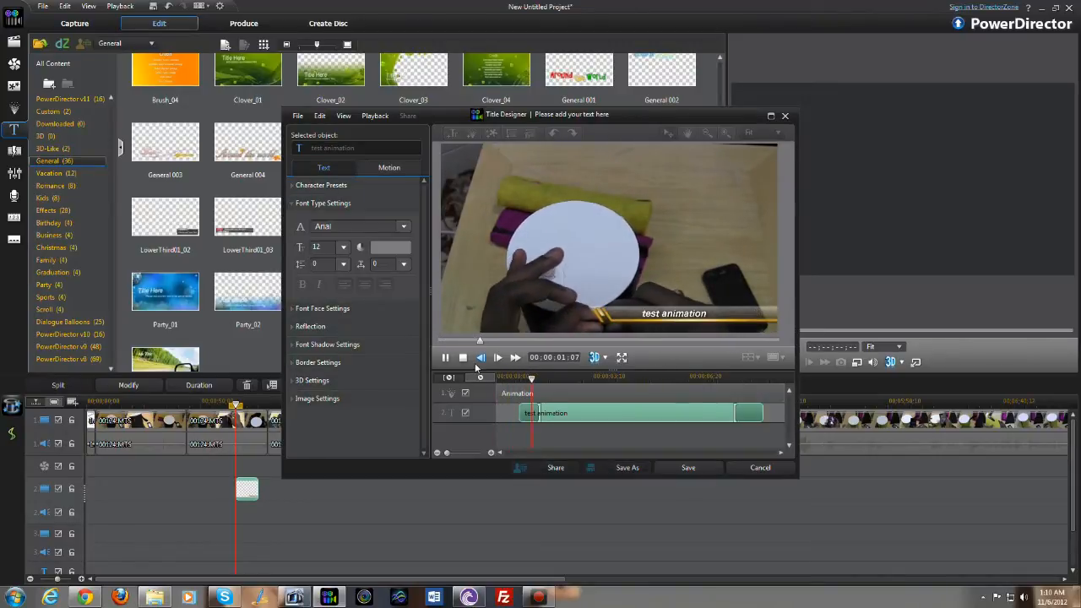
{"action": "left_click", "coordinate": [446, 356]}
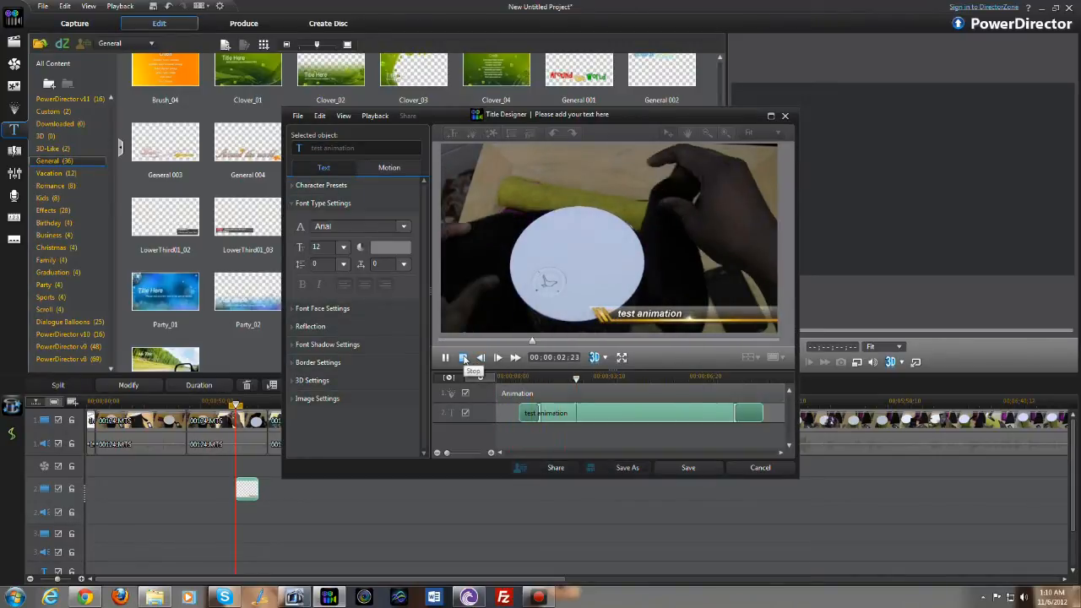
{"action": "left_click", "coordinate": [462, 356]}
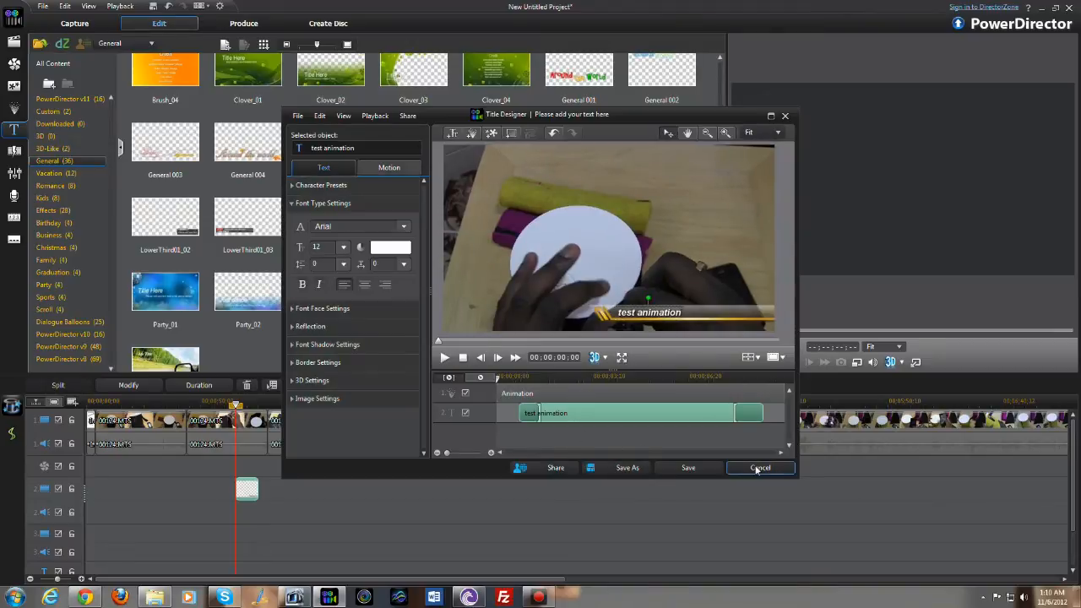
{"action": "left_click", "coordinate": [760, 467]}
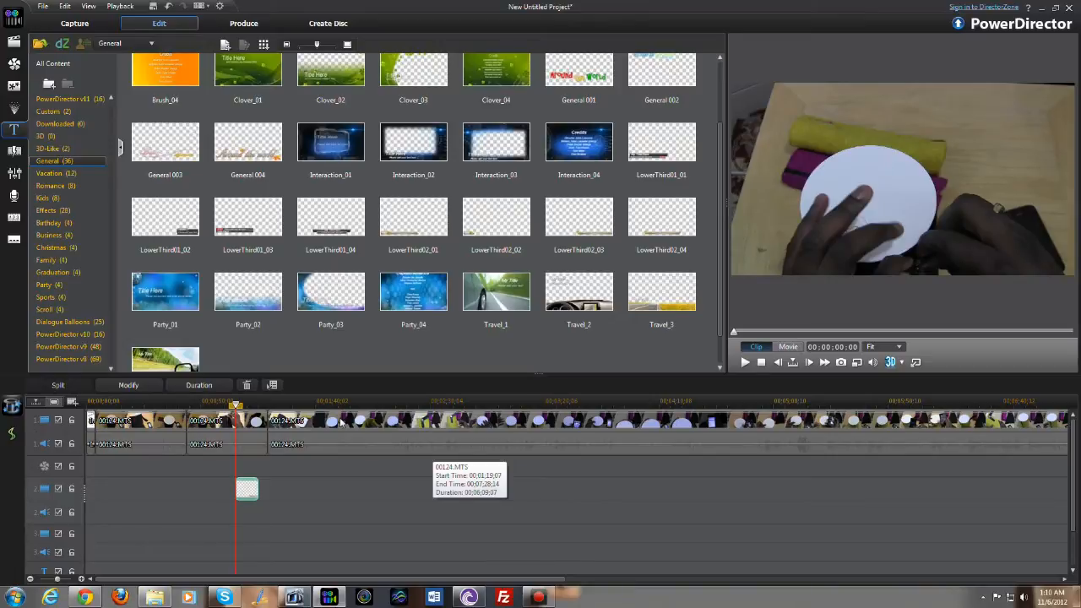
{"action": "mouse_move", "coordinate": [267, 378]}
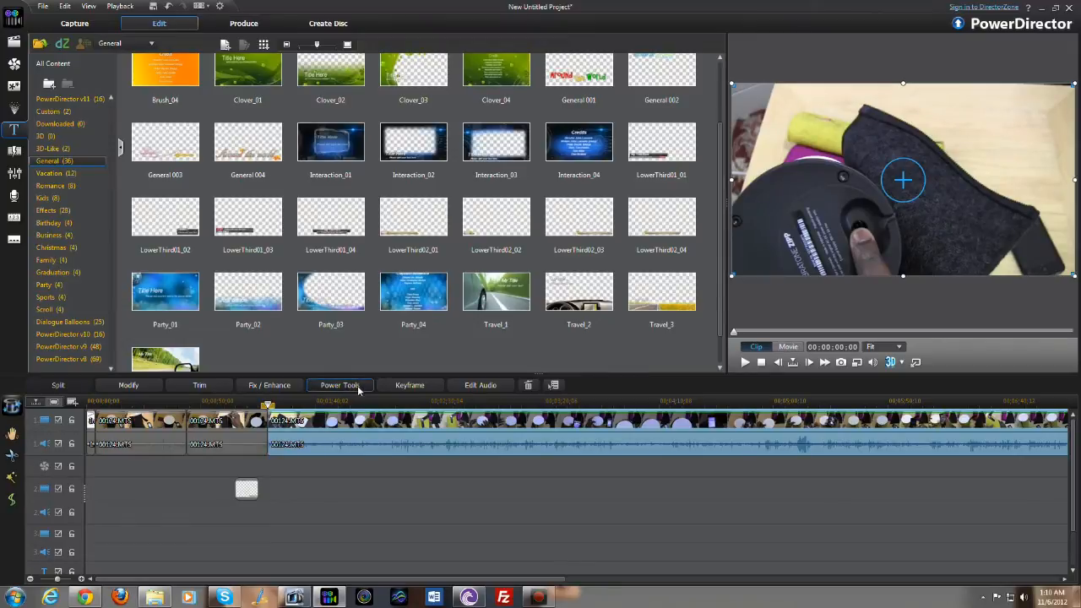
Step: In the clip's Power Tools settings, show the Edit Audio choices of AudioDirector and WaveEditor
{"action": "left_click", "coordinate": [337, 386]}
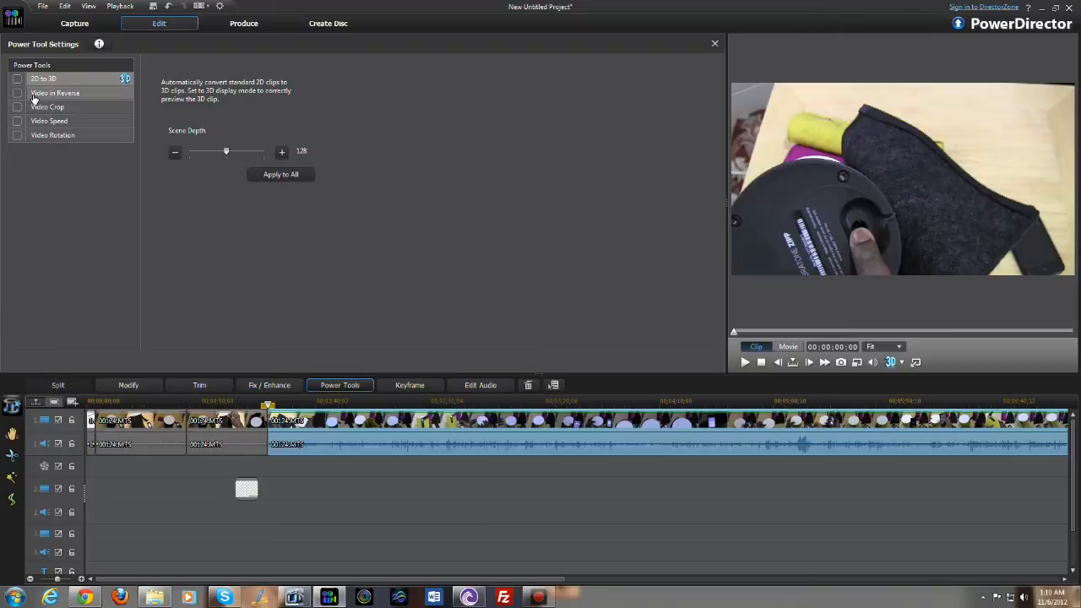
{"action": "mouse_move", "coordinate": [149, 193]}
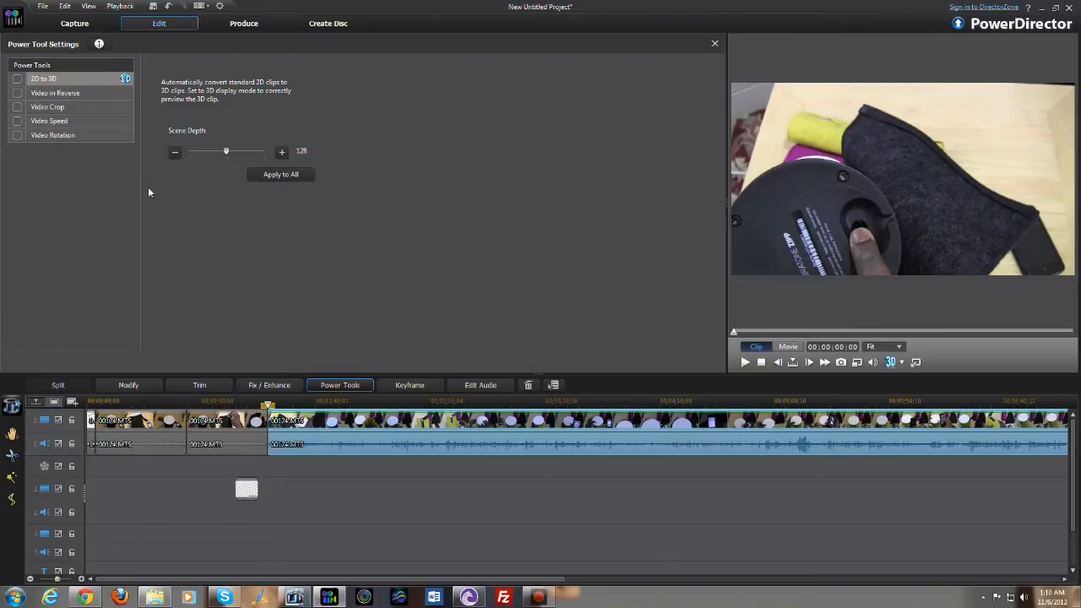
{"action": "mouse_move", "coordinate": [486, 425]}
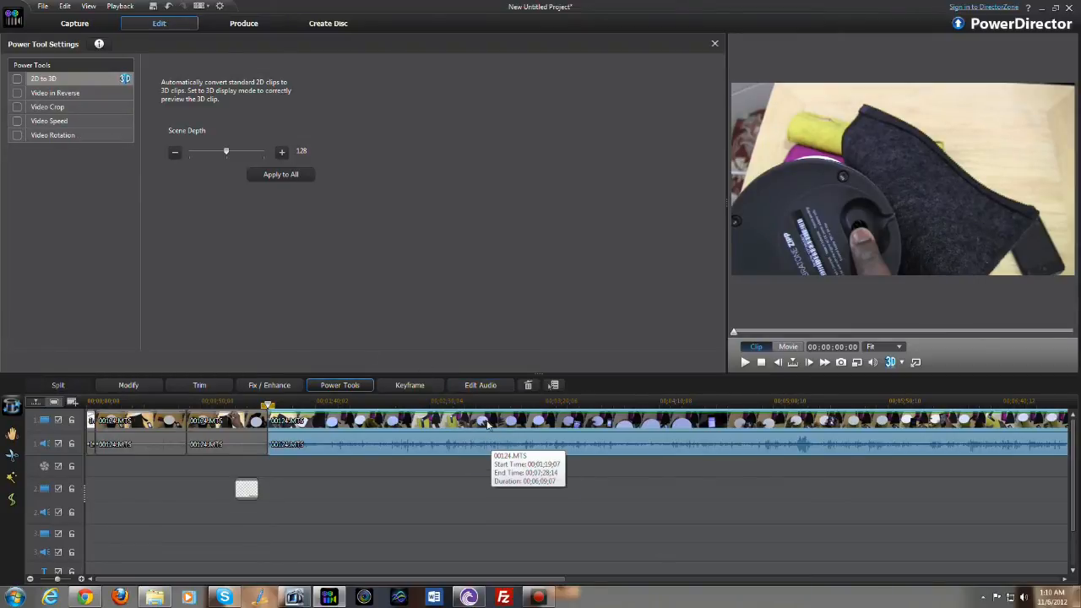
{"action": "mouse_move", "coordinate": [480, 385]}
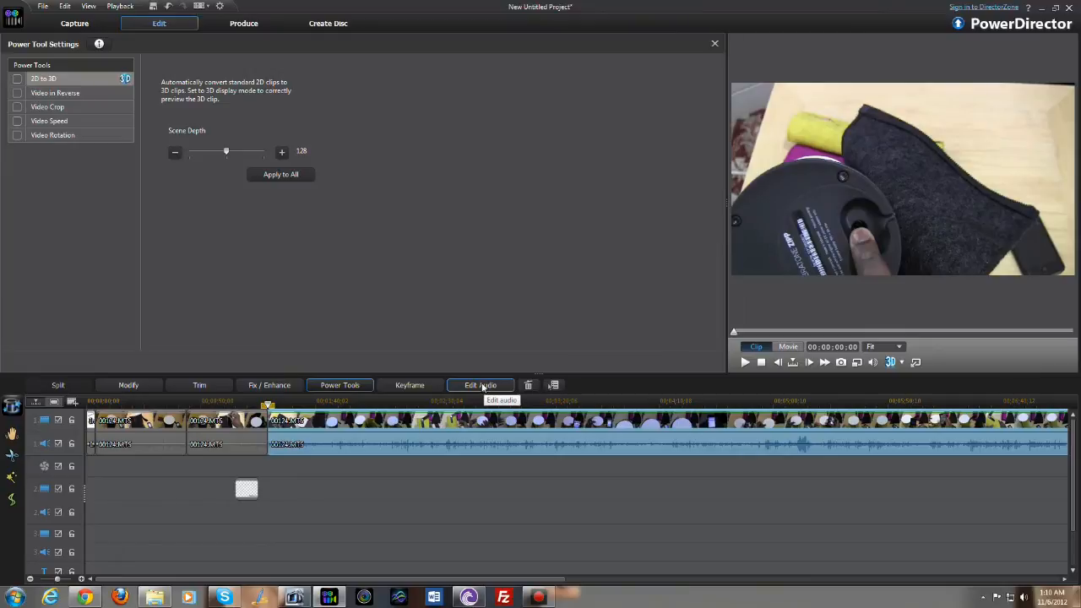
{"action": "left_click", "coordinate": [480, 385]}
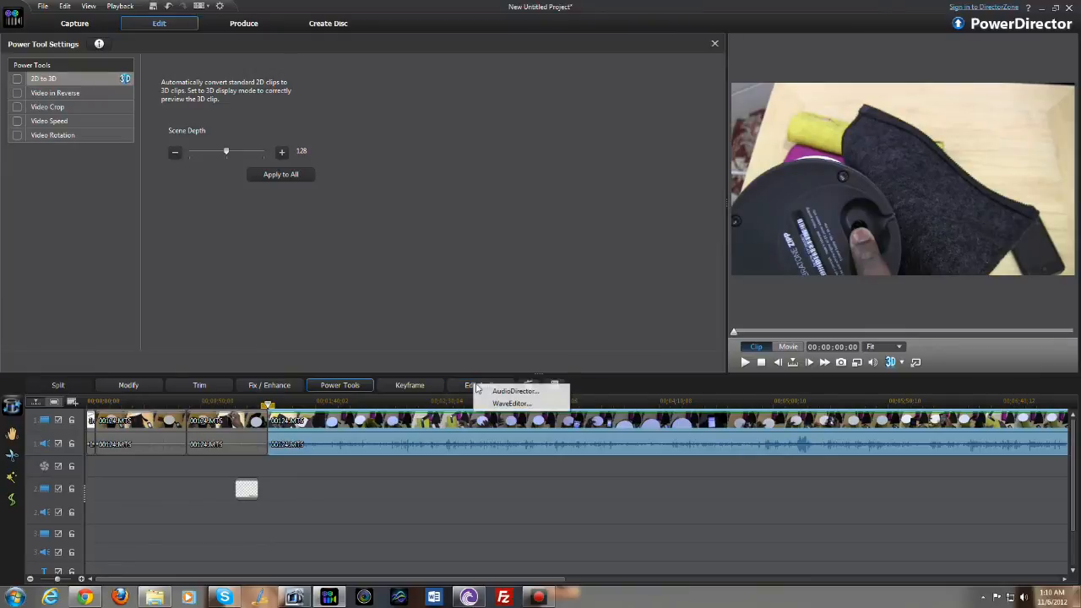
{"action": "mouse_move", "coordinate": [510, 402]}
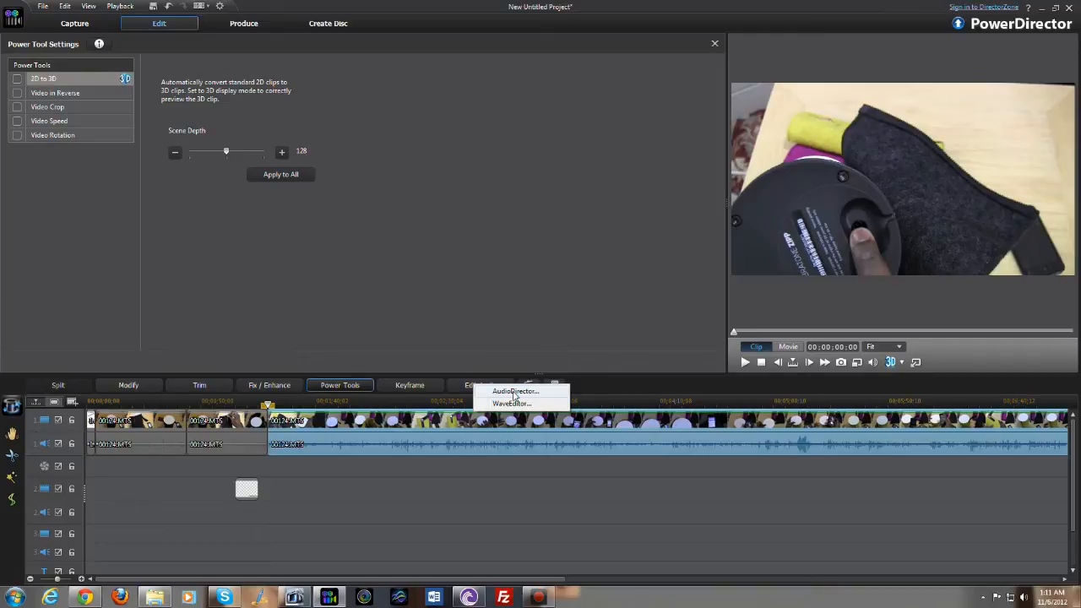
{"action": "mouse_move", "coordinate": [496, 397]}
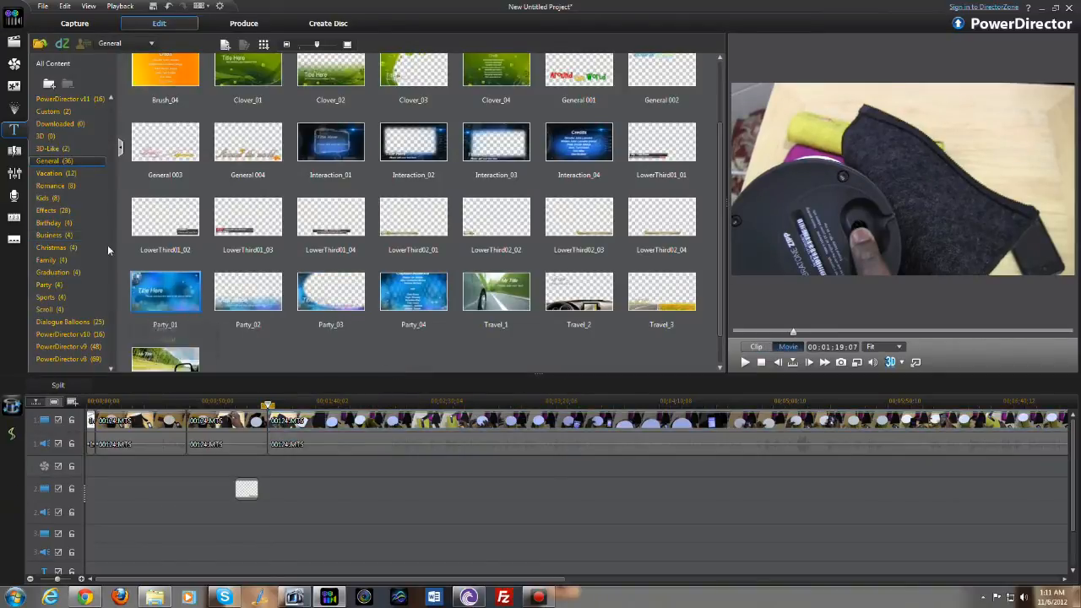
{"action": "mouse_move", "coordinate": [14, 172]}
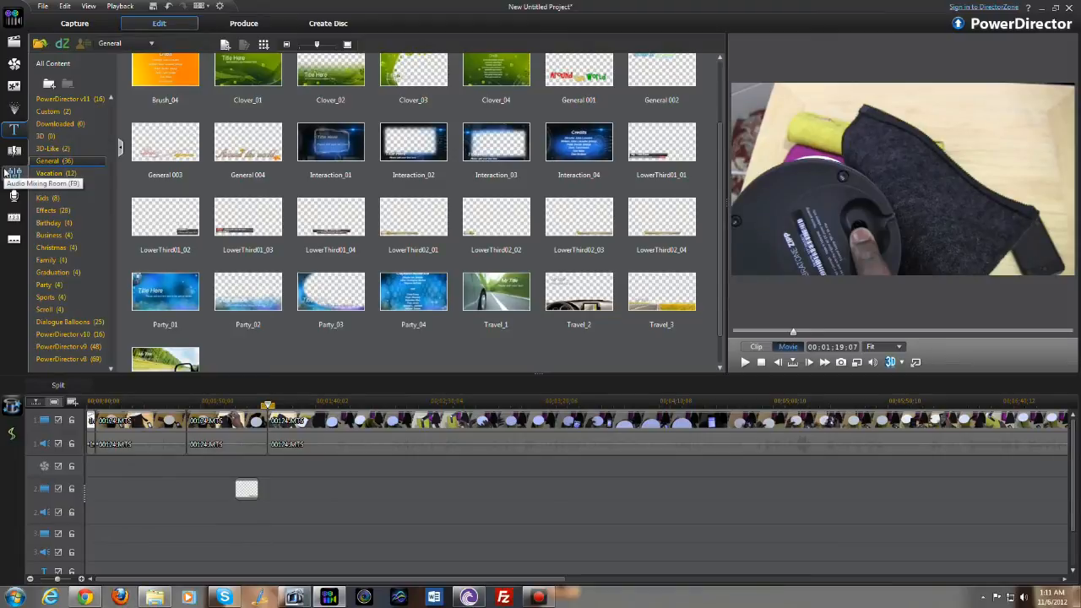
Step: In the Transition Room, preview the Color Star and Grand Opening transitions
{"action": "left_click", "coordinate": [14, 150]}
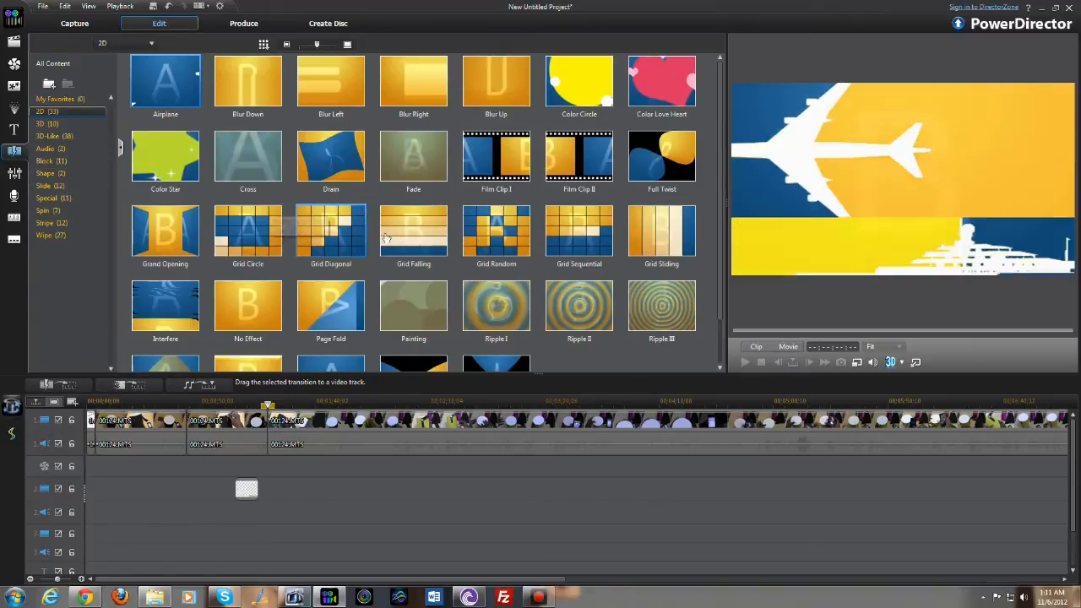
{"action": "left_click", "coordinate": [166, 156]}
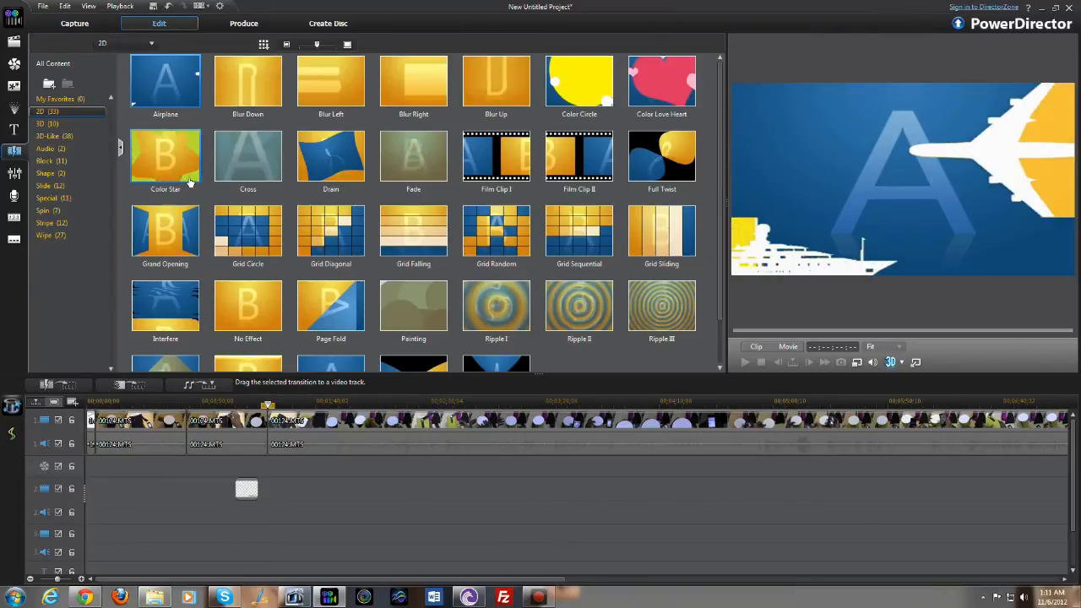
{"action": "left_click", "coordinate": [165, 155]}
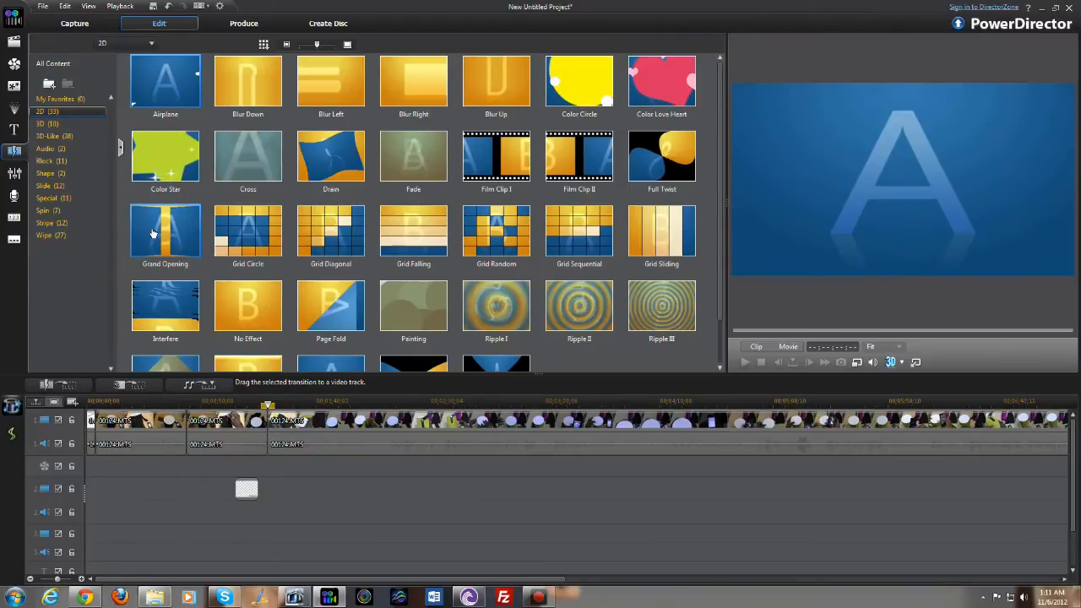
{"action": "mouse_move", "coordinate": [247, 155]}
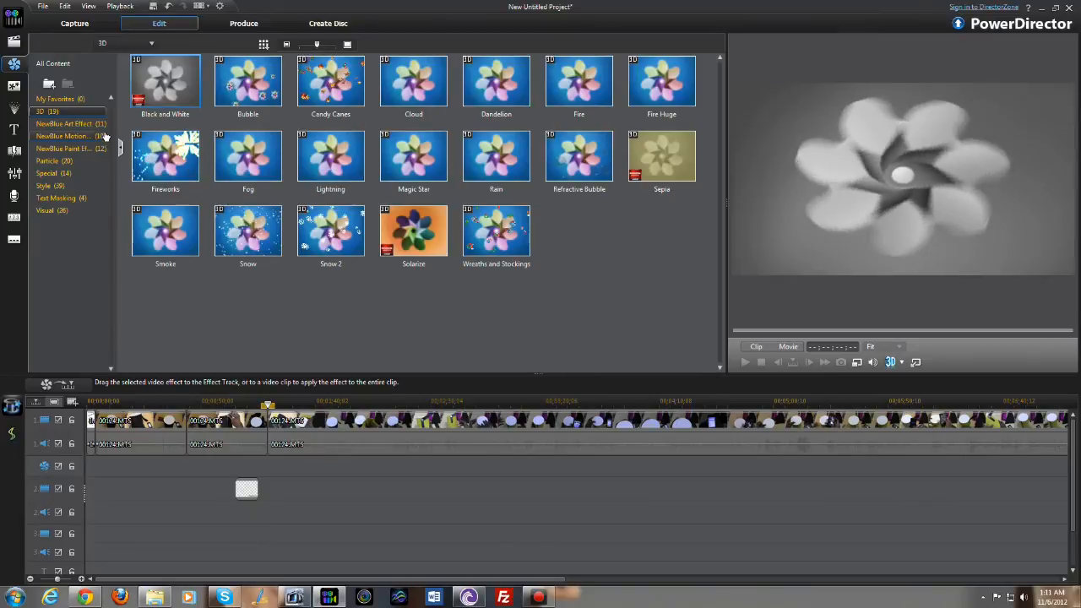
{"action": "mouse_move", "coordinate": [247, 156]}
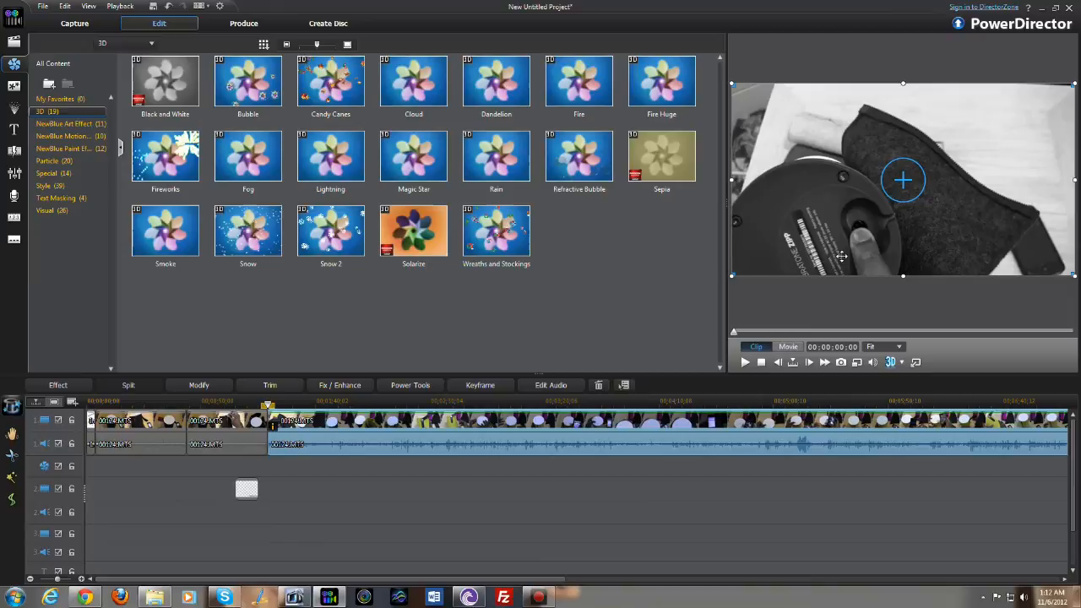
Step: Play the clip in the preview to check the black-and-white look, then pause it
{"action": "left_click", "coordinate": [743, 361]}
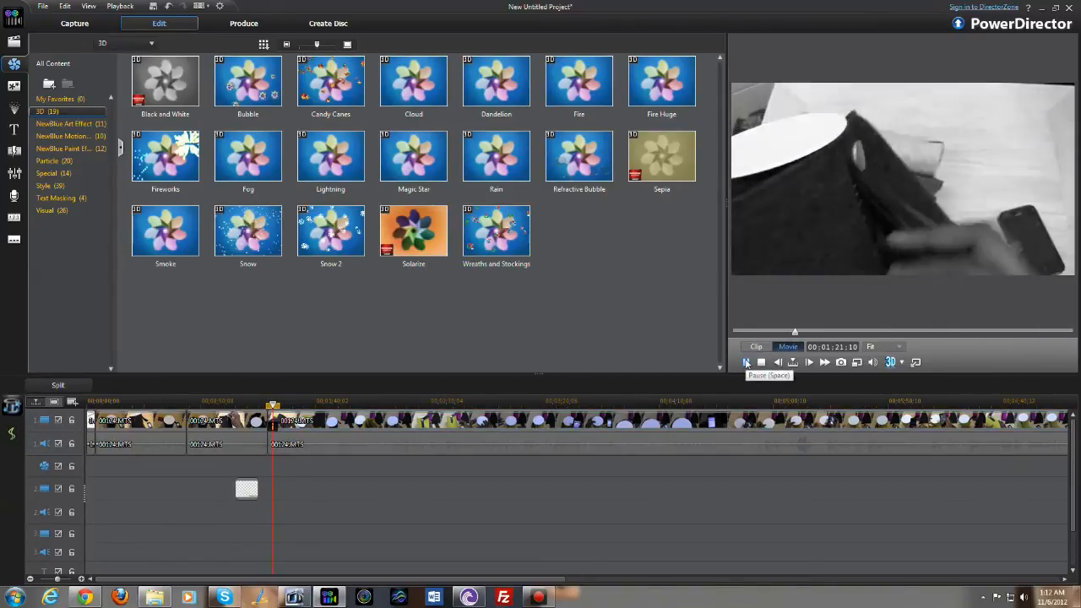
{"action": "left_click", "coordinate": [747, 361]}
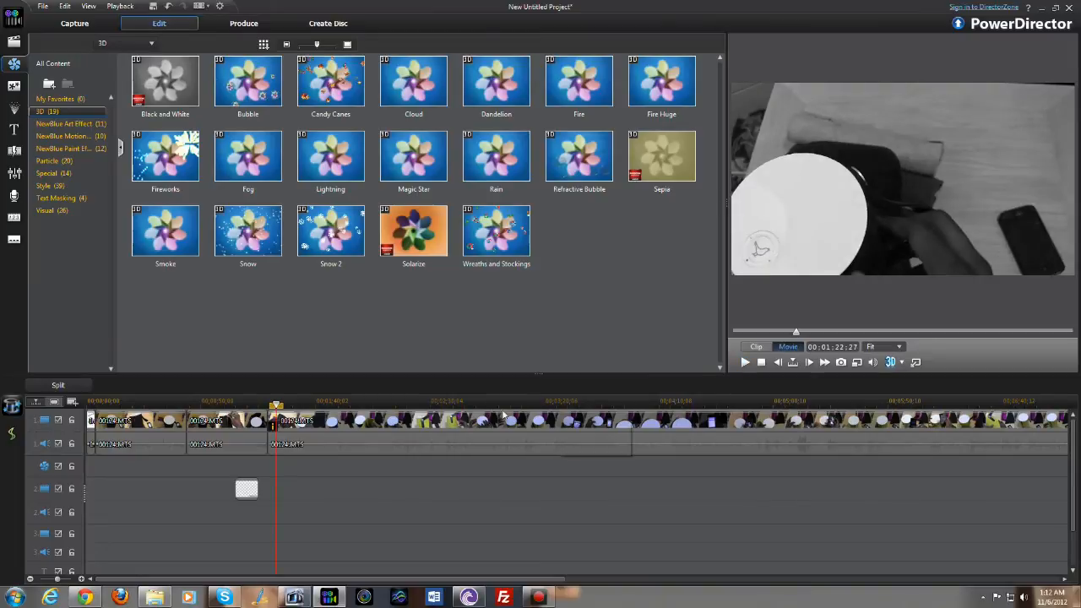
{"action": "mouse_move", "coordinate": [165, 233]}
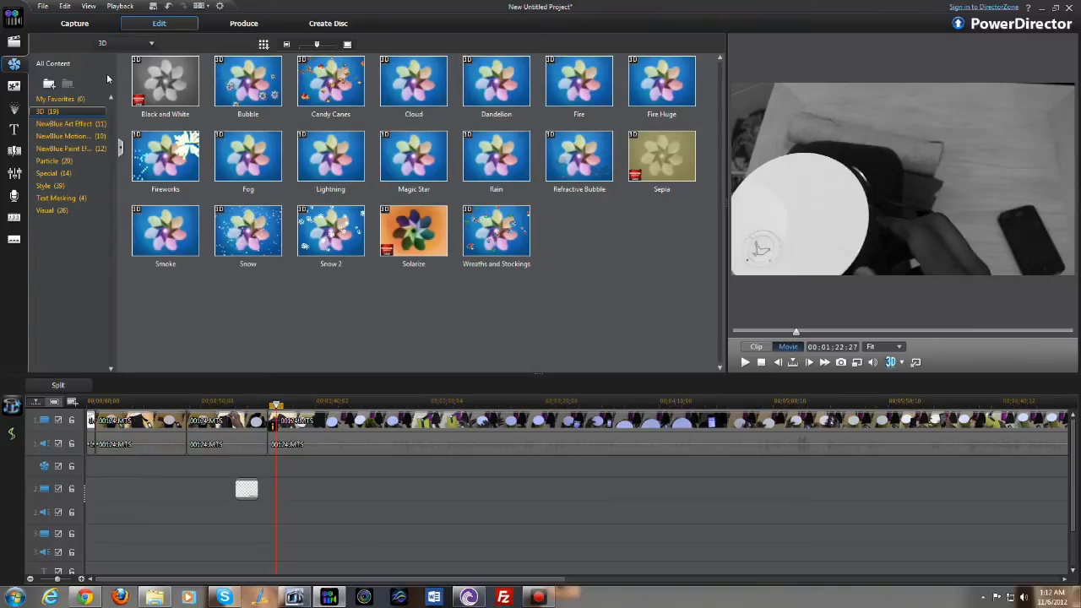
{"action": "left_click", "coordinate": [42, 7]}
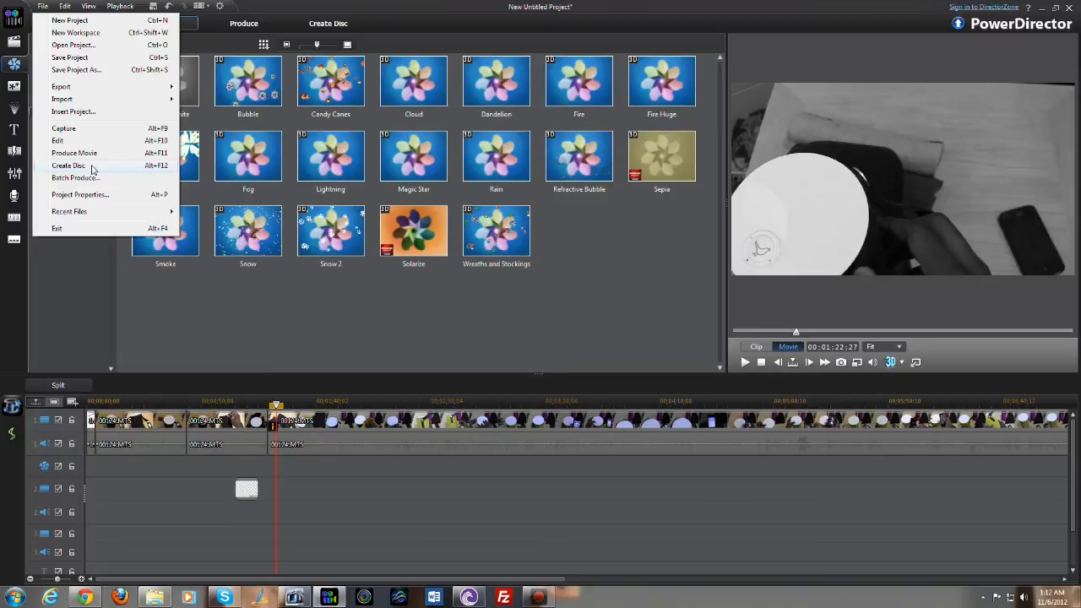
{"action": "mouse_move", "coordinate": [85, 20]}
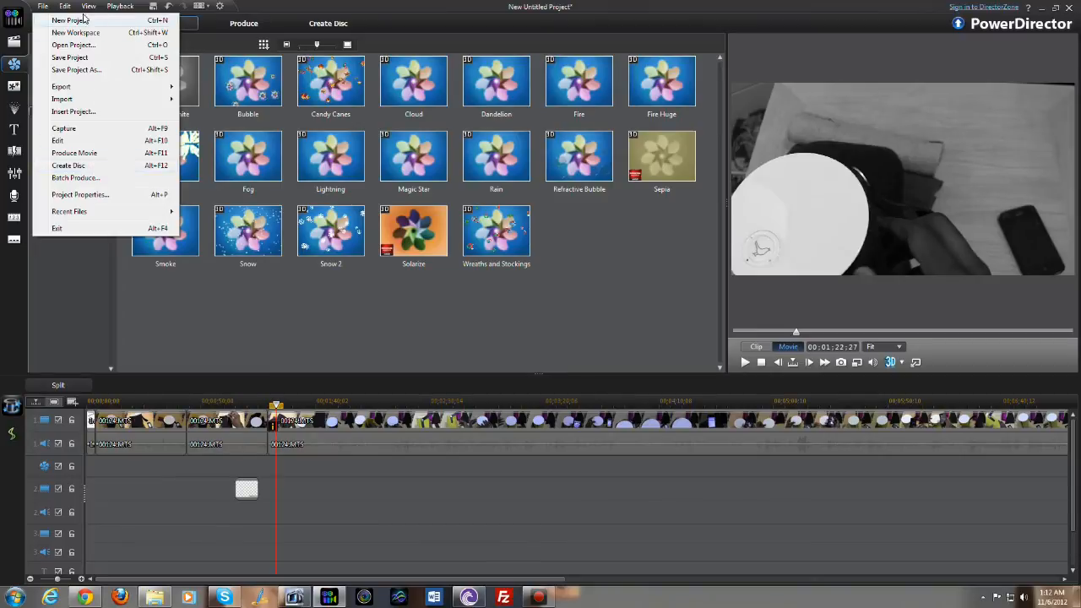
{"action": "left_click", "coordinate": [64, 7]}
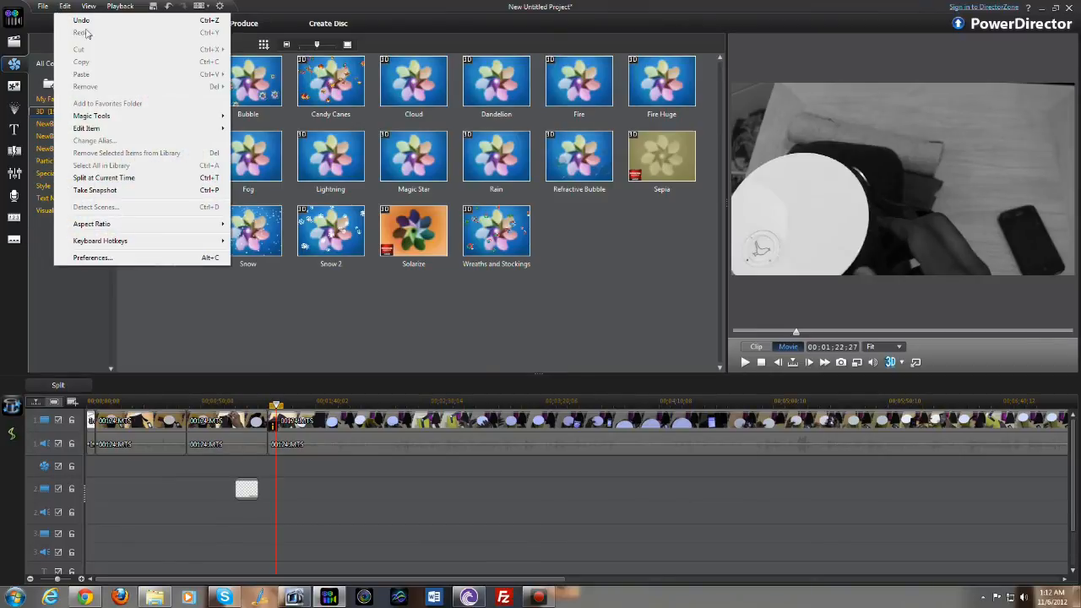
{"action": "mouse_move", "coordinate": [91, 114]}
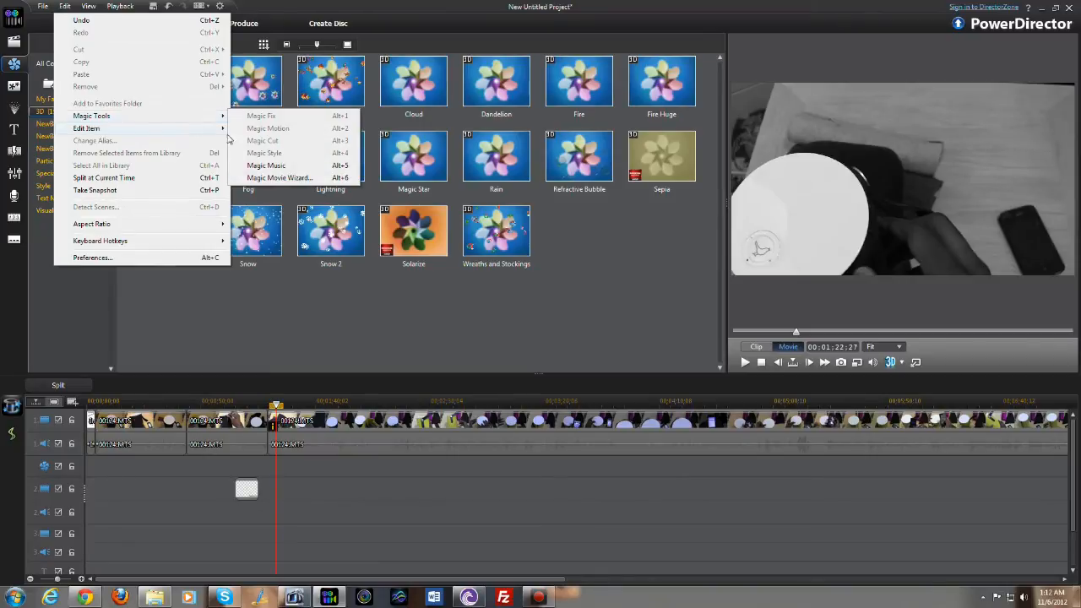
{"action": "mouse_move", "coordinate": [287, 178]}
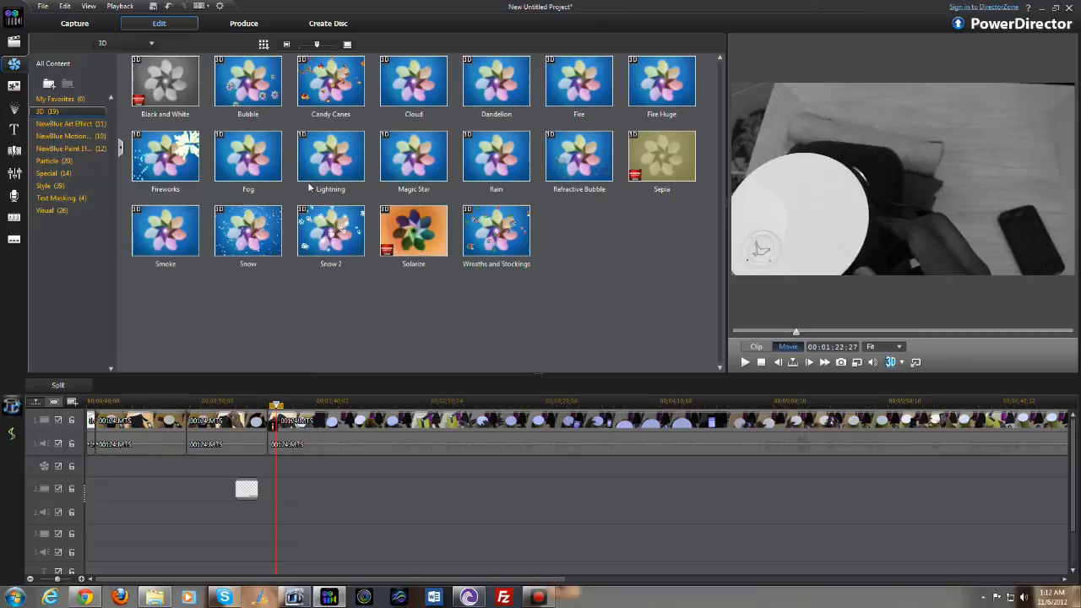
{"action": "mouse_move", "coordinate": [192, 105]}
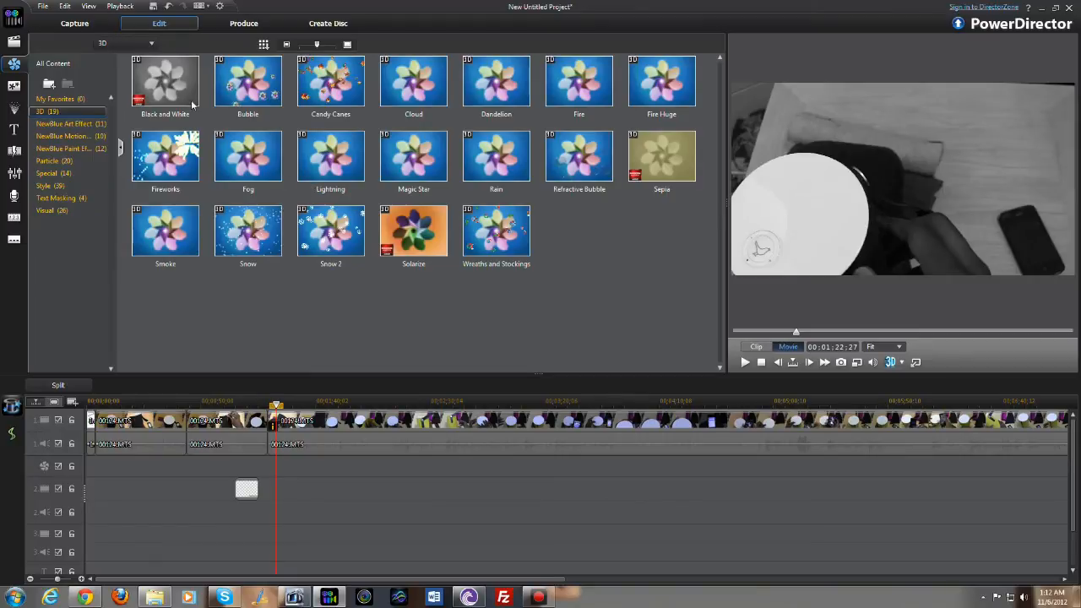
{"action": "mouse_move", "coordinate": [244, 115]}
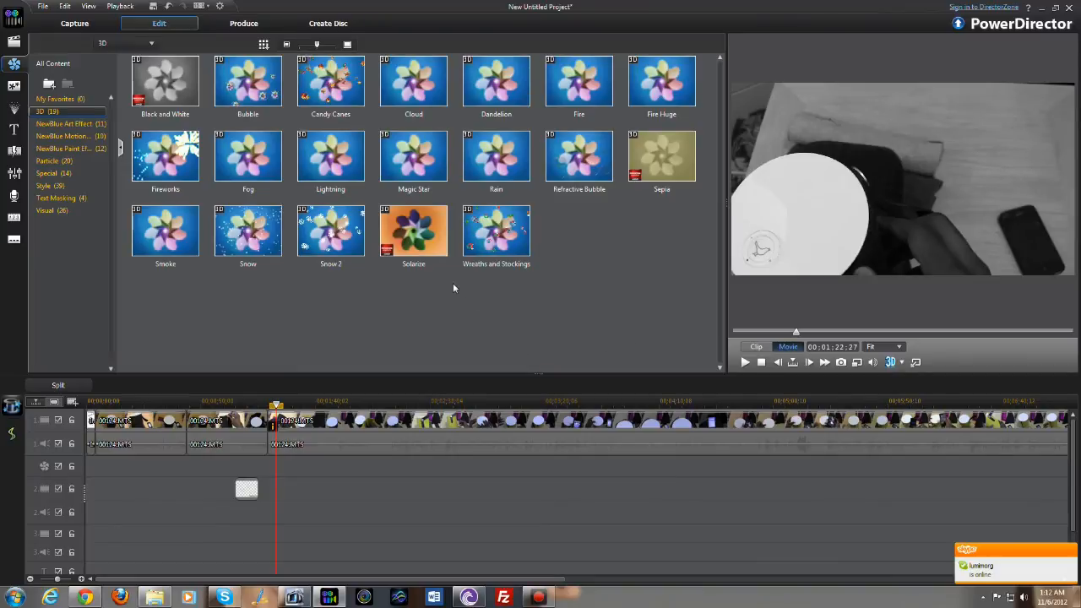
{"action": "mouse_move", "coordinate": [392, 247]}
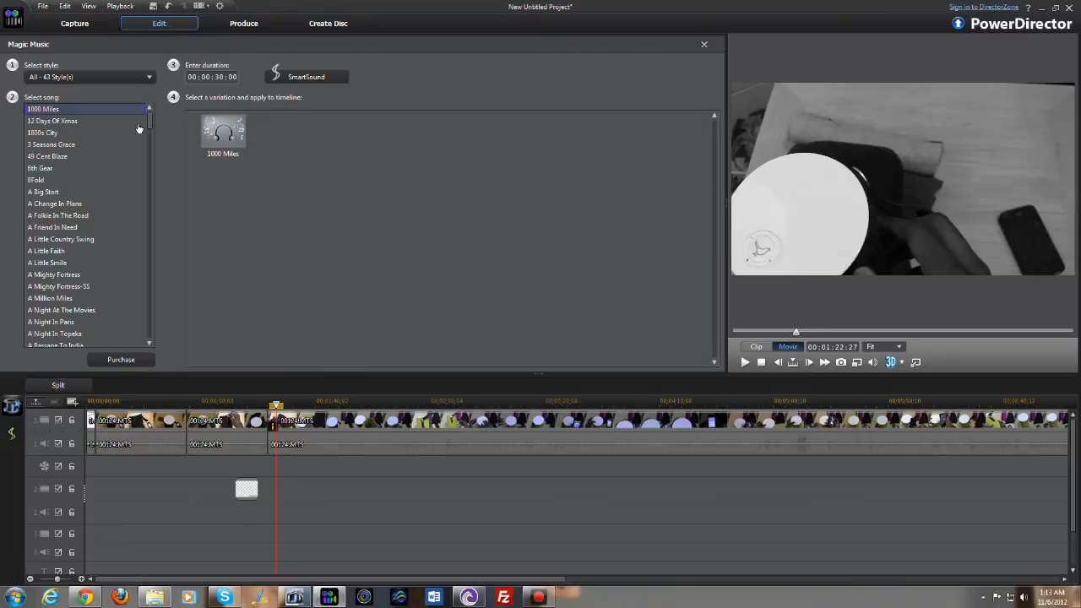
Step: Preview songs in the Magic Music list, including A Night In Paris and 1000 Miles
{"action": "scroll", "scroll_direction": "down", "scroll_amount": 3}
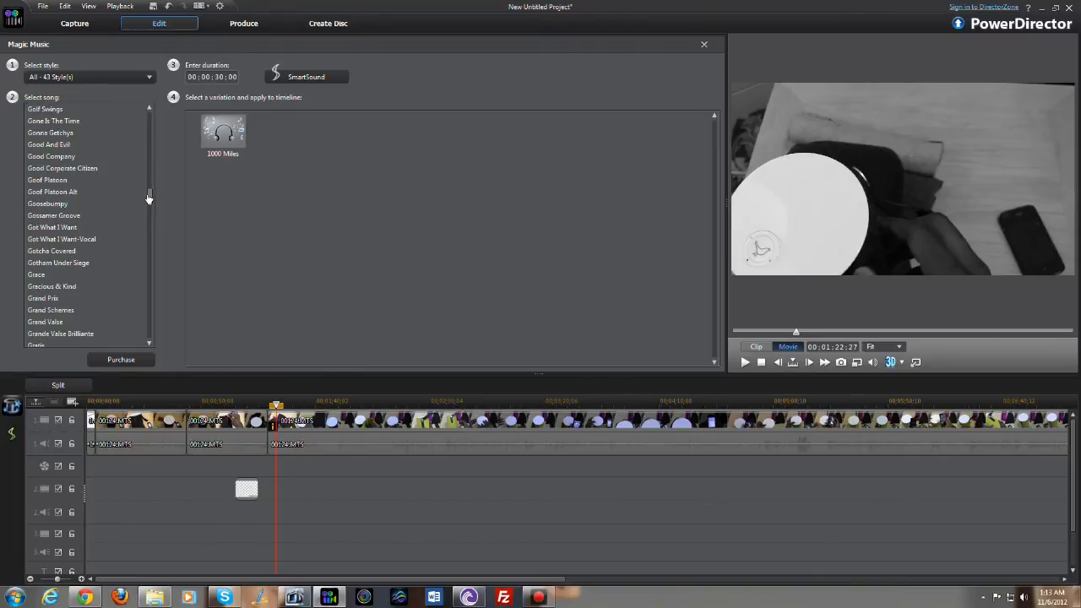
{"action": "scroll", "scroll_direction": "down", "scroll_amount": 3}
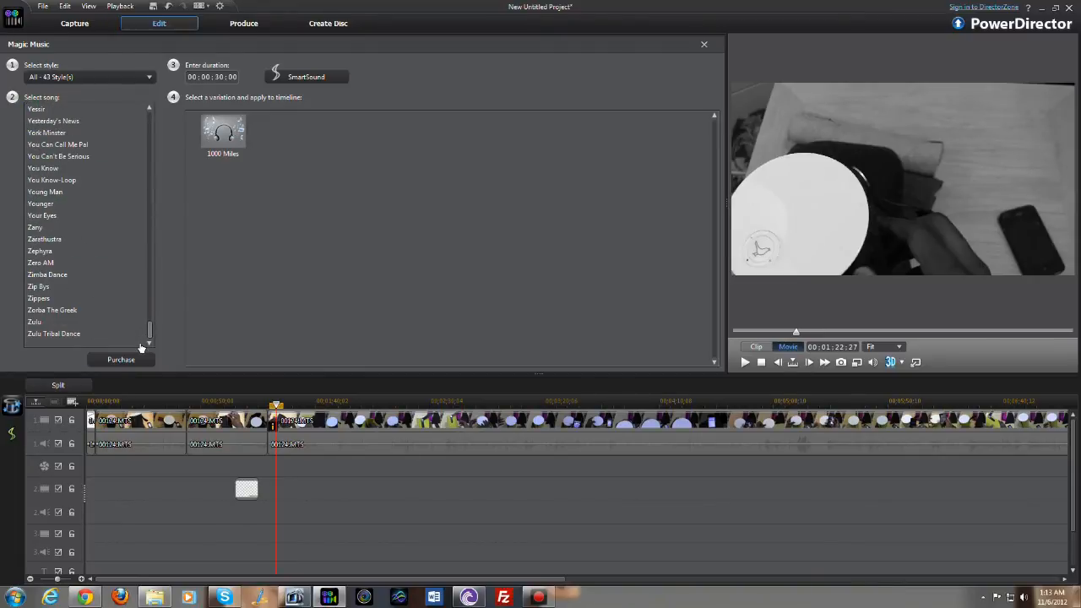
{"action": "scroll", "scroll_direction": "up", "scroll_amount": 3}
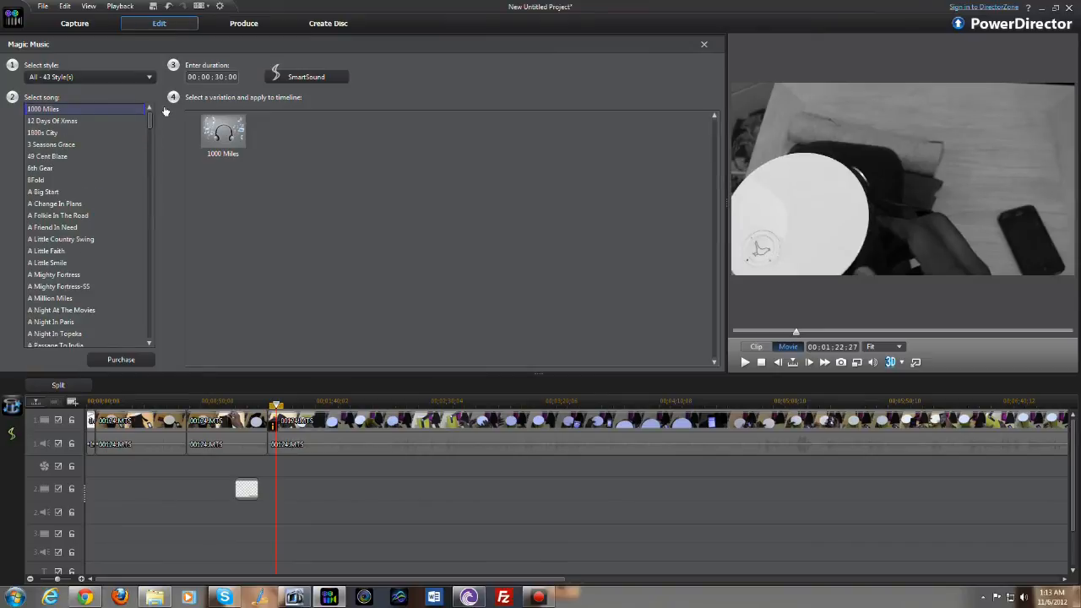
{"action": "mouse_move", "coordinate": [76, 200]}
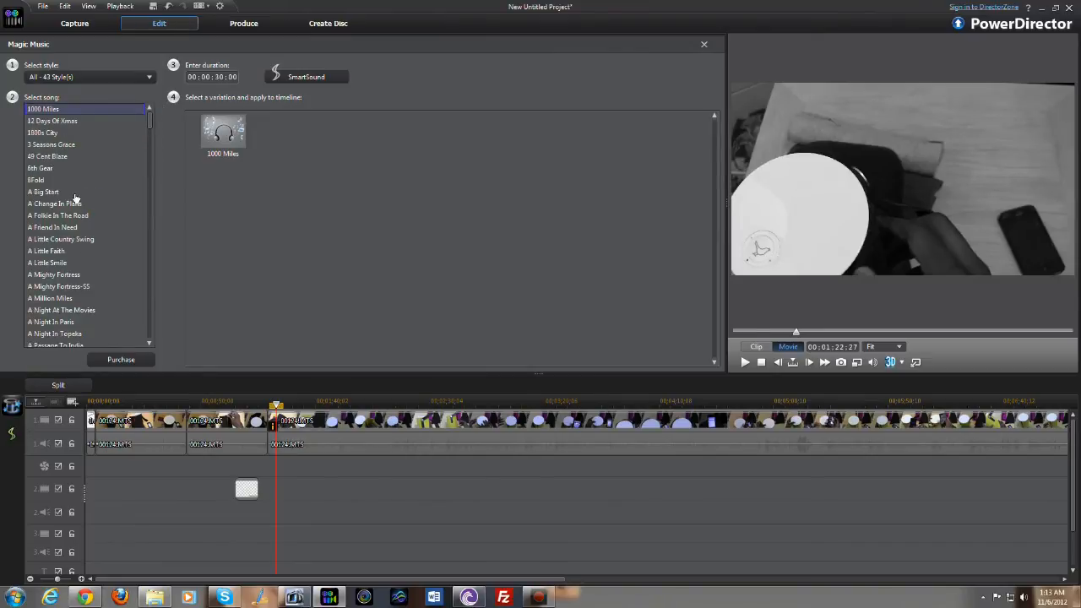
{"action": "mouse_move", "coordinate": [68, 286]}
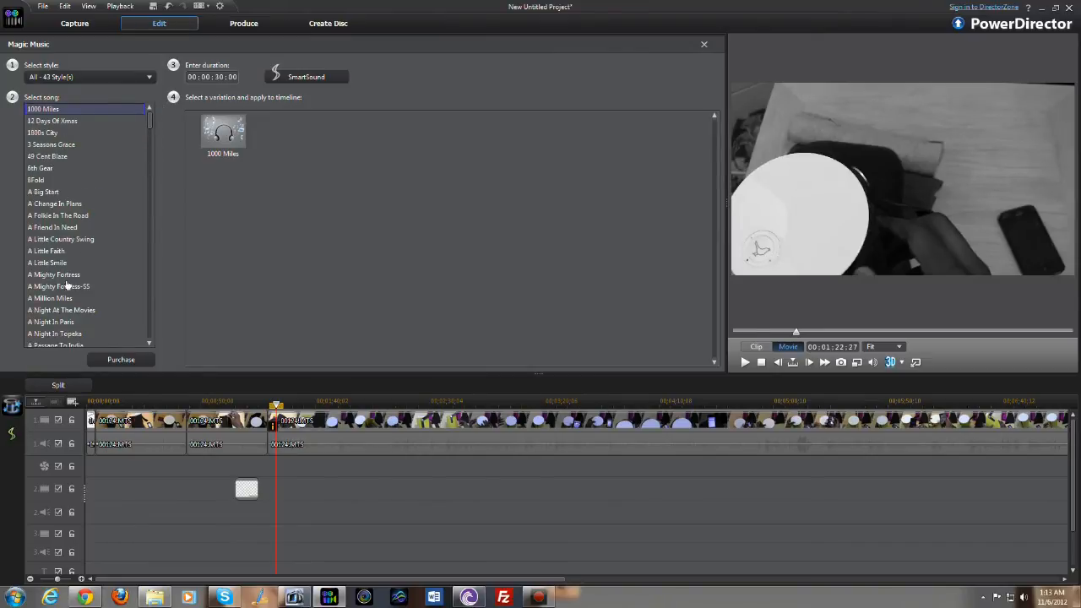
{"action": "left_click", "coordinate": [51, 321]}
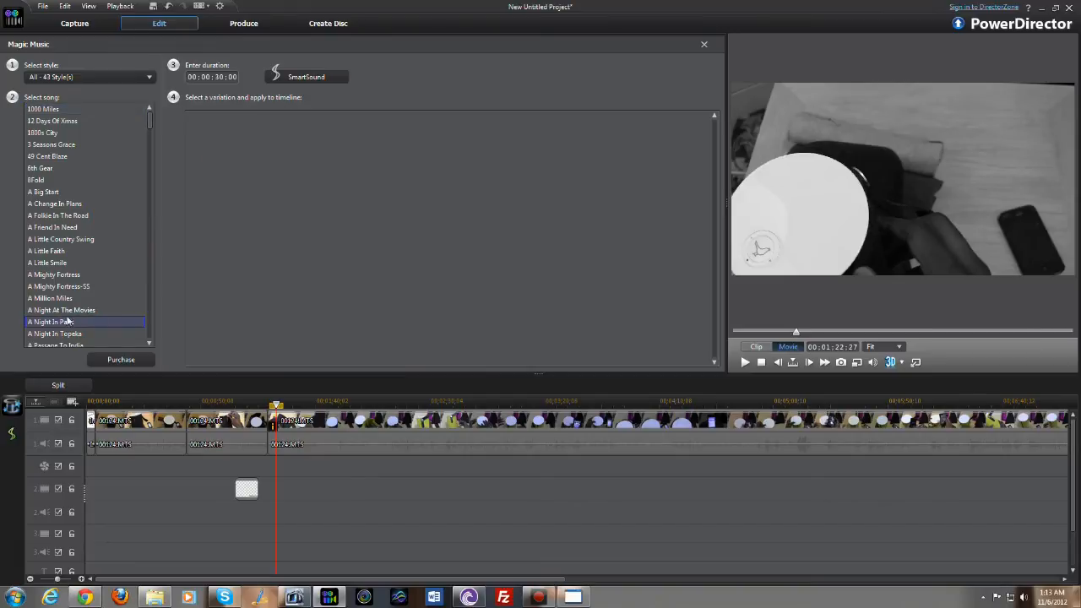
{"action": "left_click", "coordinate": [51, 321]}
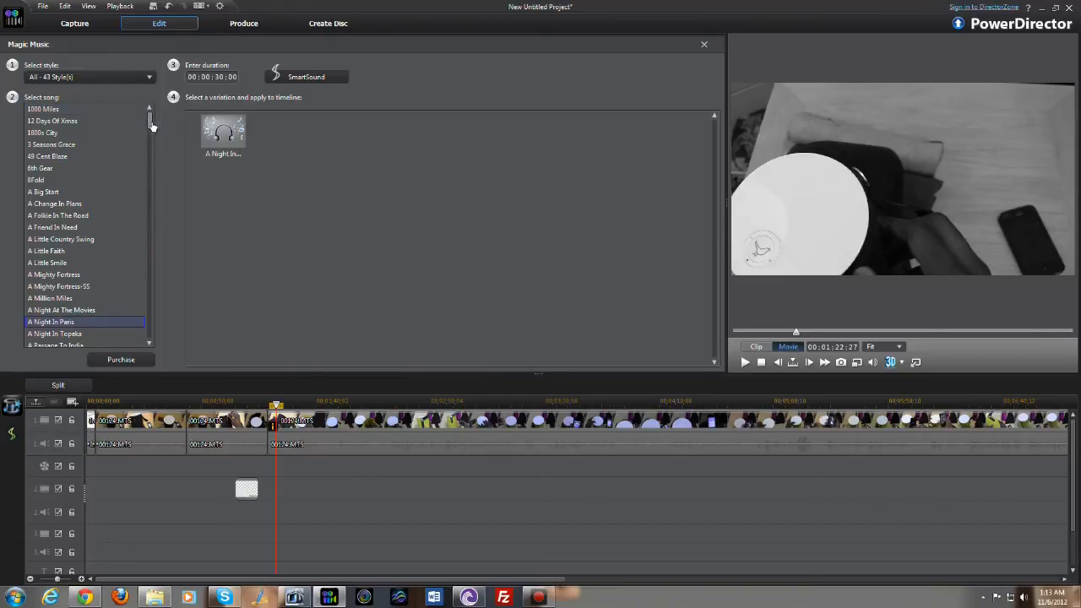
{"action": "left_click", "coordinate": [44, 108]}
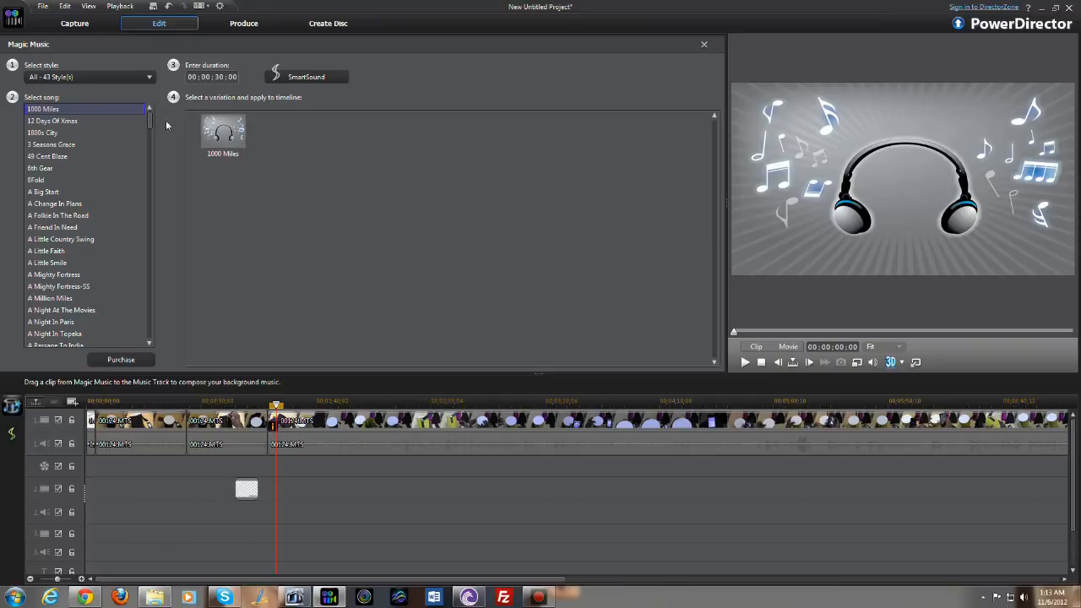
{"action": "mouse_move", "coordinate": [211, 323]}
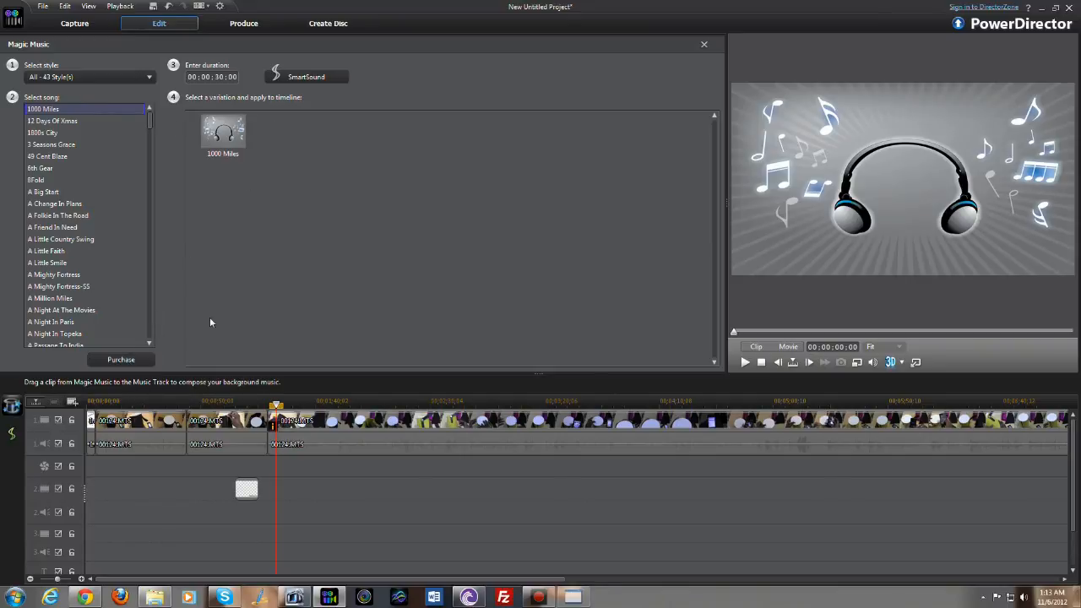
{"action": "mouse_move", "coordinate": [268, 204]}
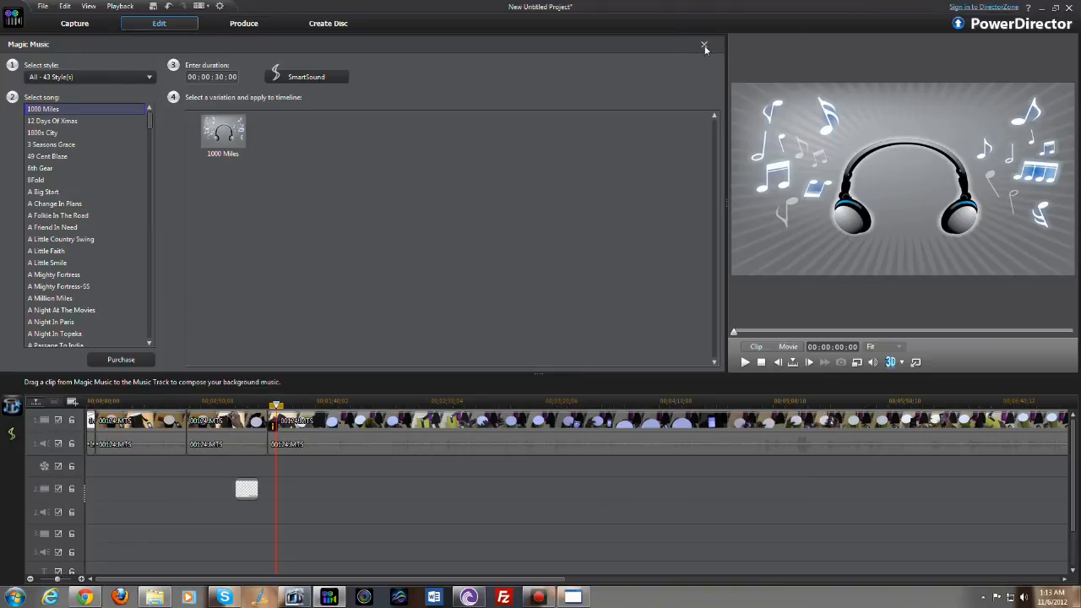
Step: Close the Magic Music panel, returning to the Produce module
{"action": "left_click", "coordinate": [705, 44]}
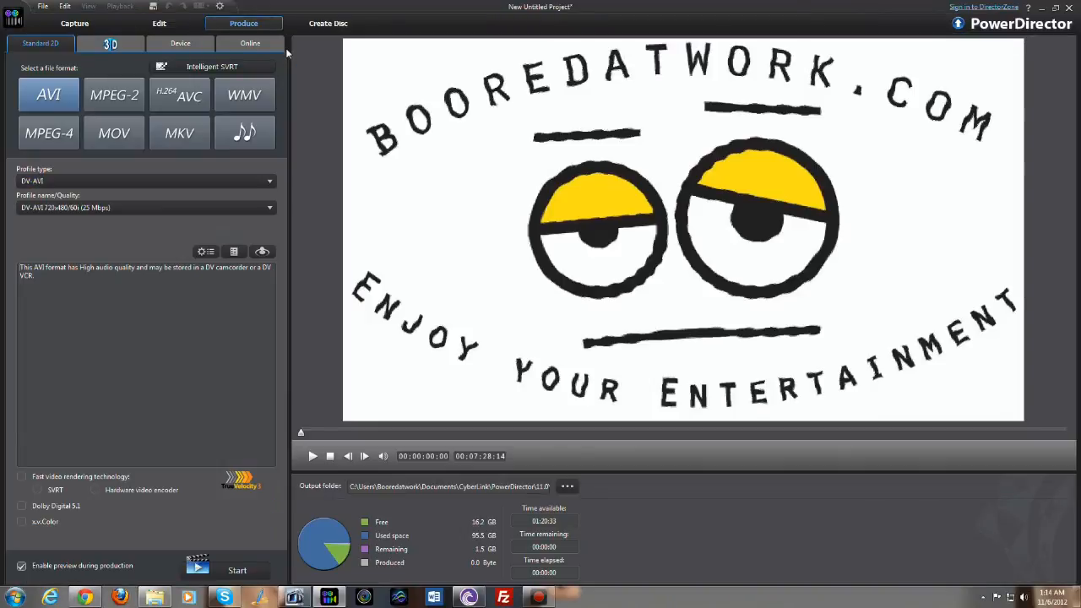
{"action": "mouse_move", "coordinate": [115, 95]}
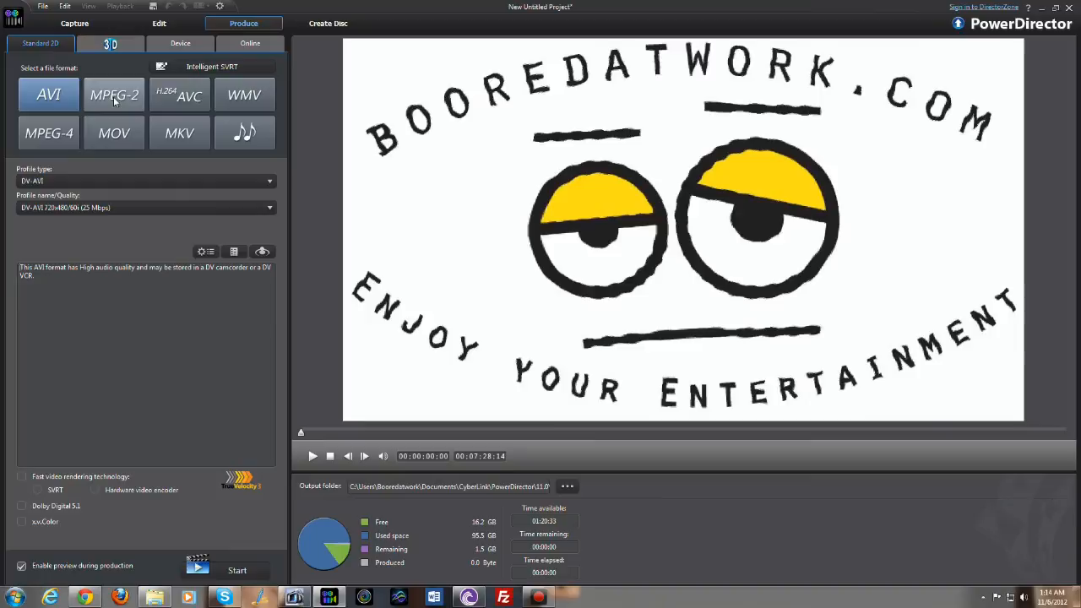
{"action": "mouse_move", "coordinate": [85, 159]}
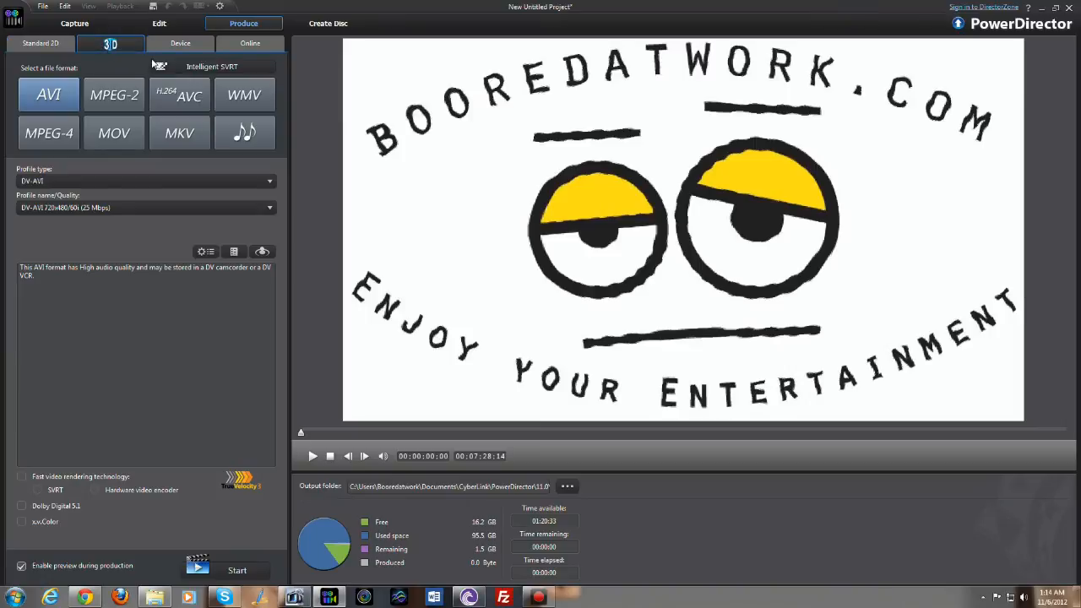
{"action": "left_click", "coordinate": [111, 44]}
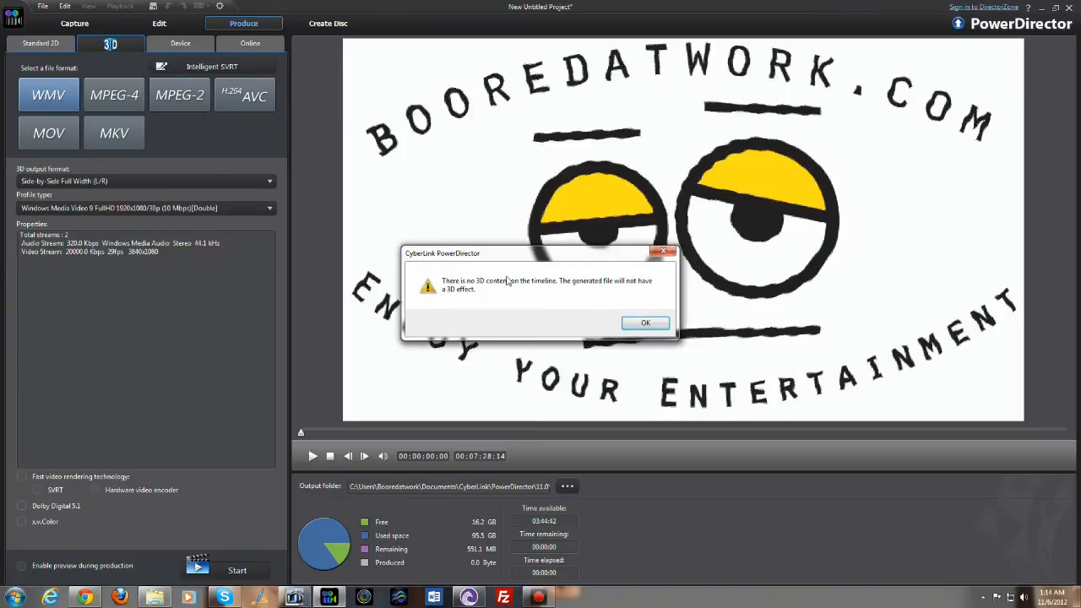
{"action": "left_click", "coordinate": [645, 323]}
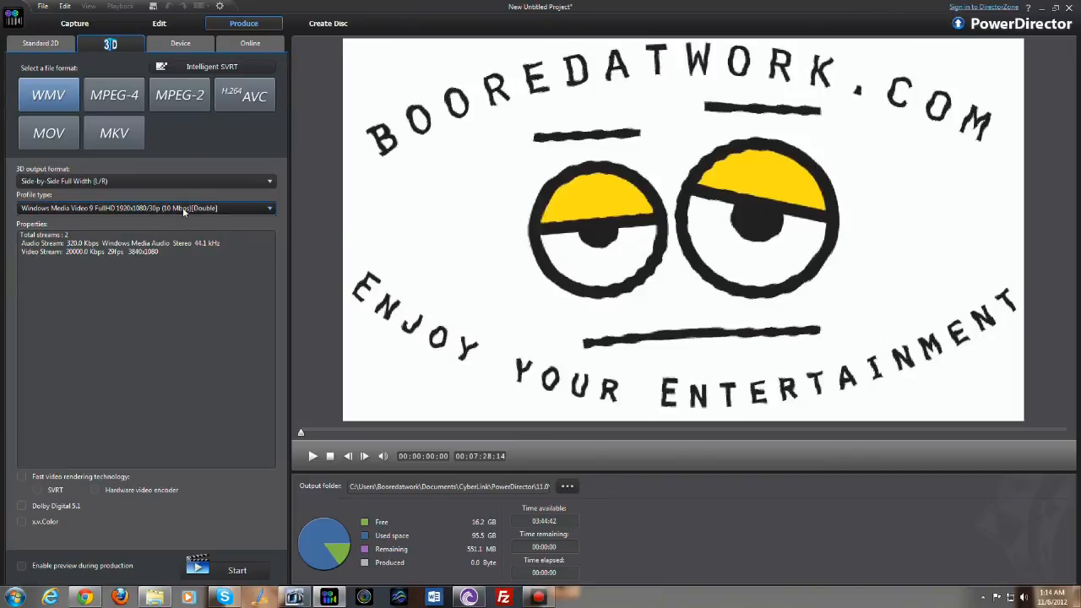
{"action": "left_click", "coordinate": [268, 207]}
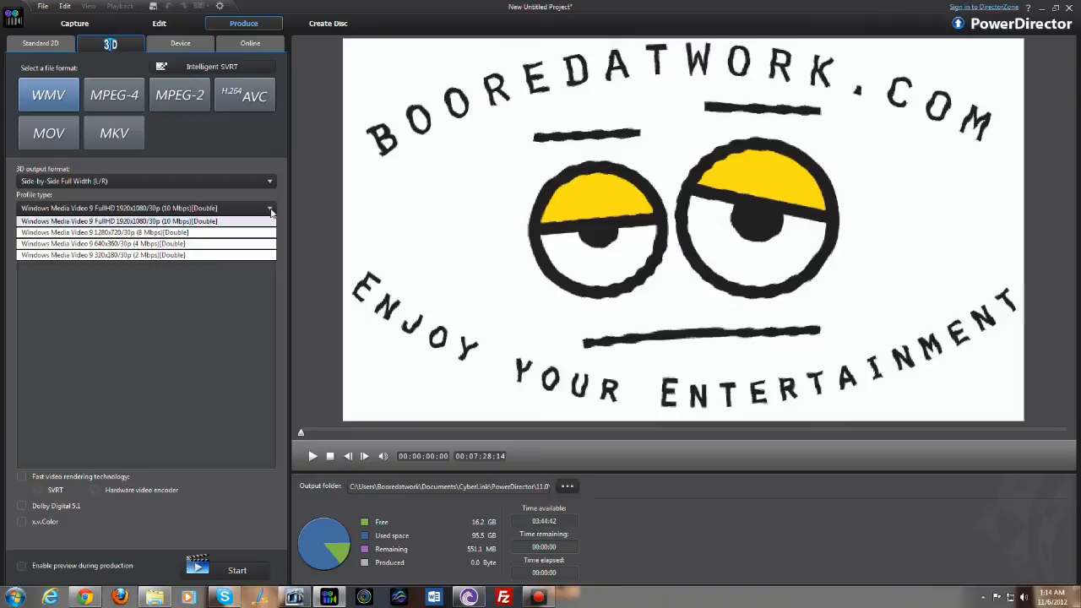
{"action": "left_click", "coordinate": [40, 44]}
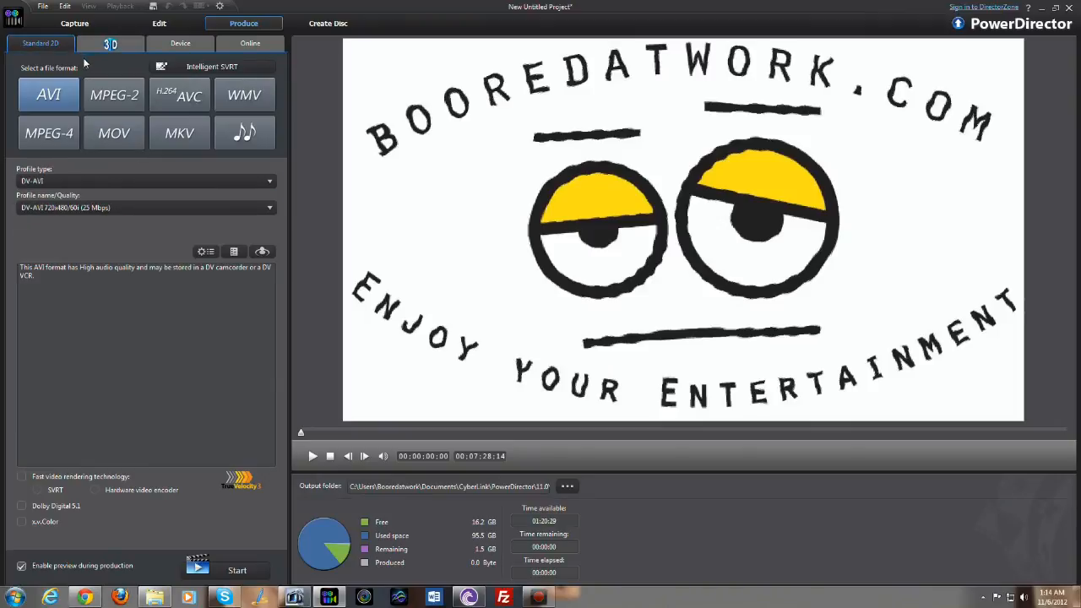
{"action": "left_click", "coordinate": [110, 44]}
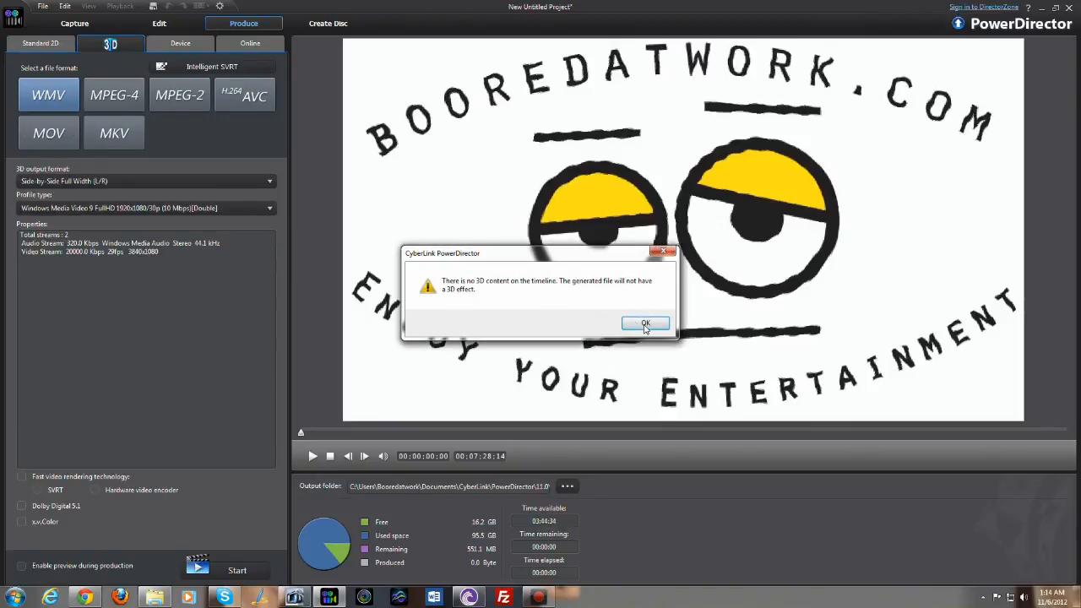
{"action": "left_click", "coordinate": [646, 324]}
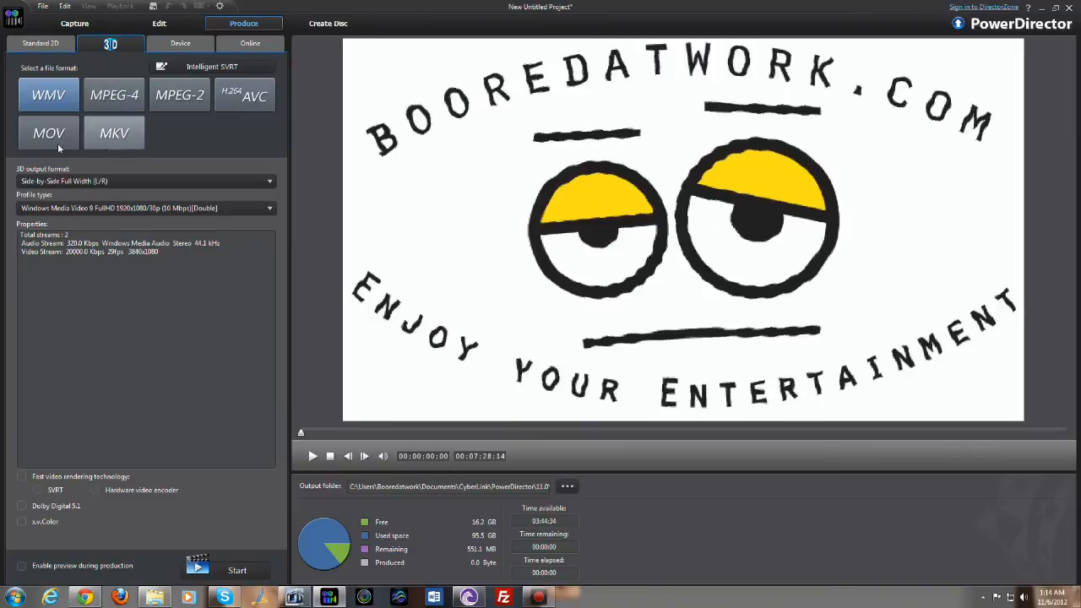
{"action": "left_click", "coordinate": [40, 44]}
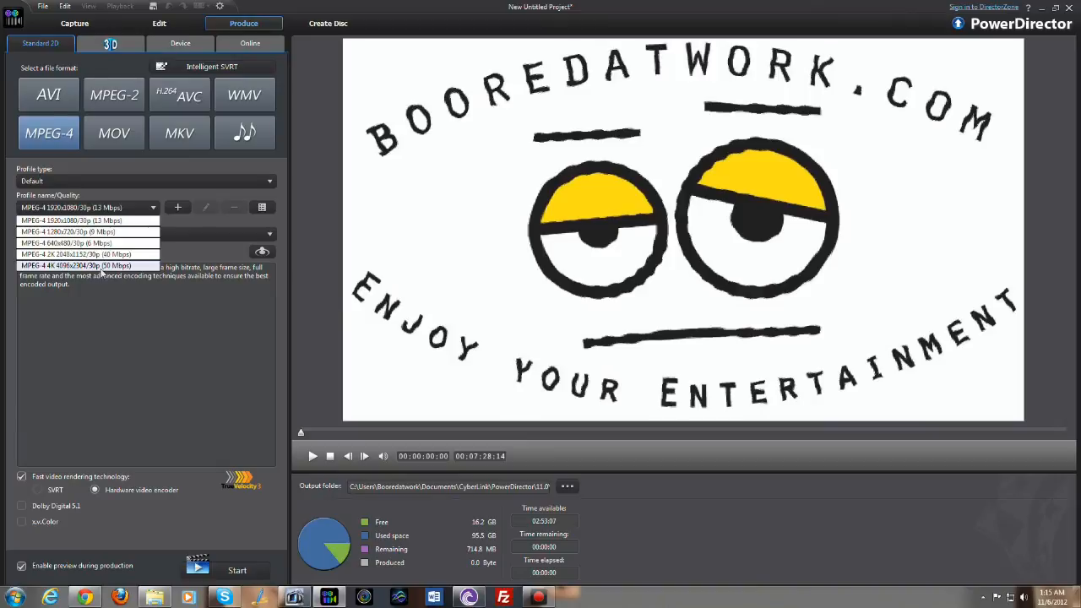
{"action": "mouse_move", "coordinate": [76, 253]}
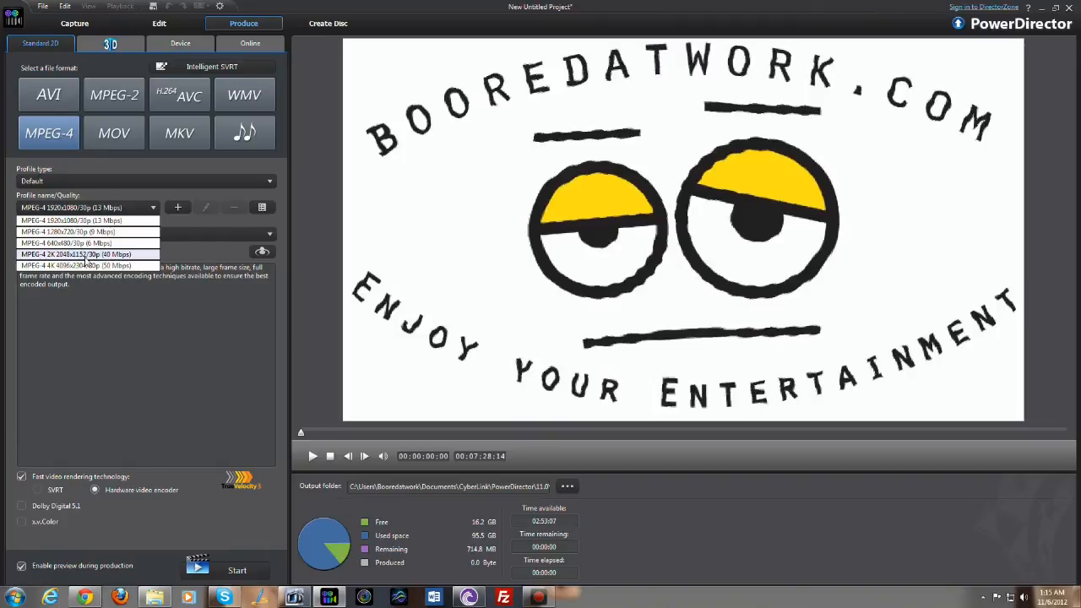
{"action": "mouse_move", "coordinate": [110, 260]}
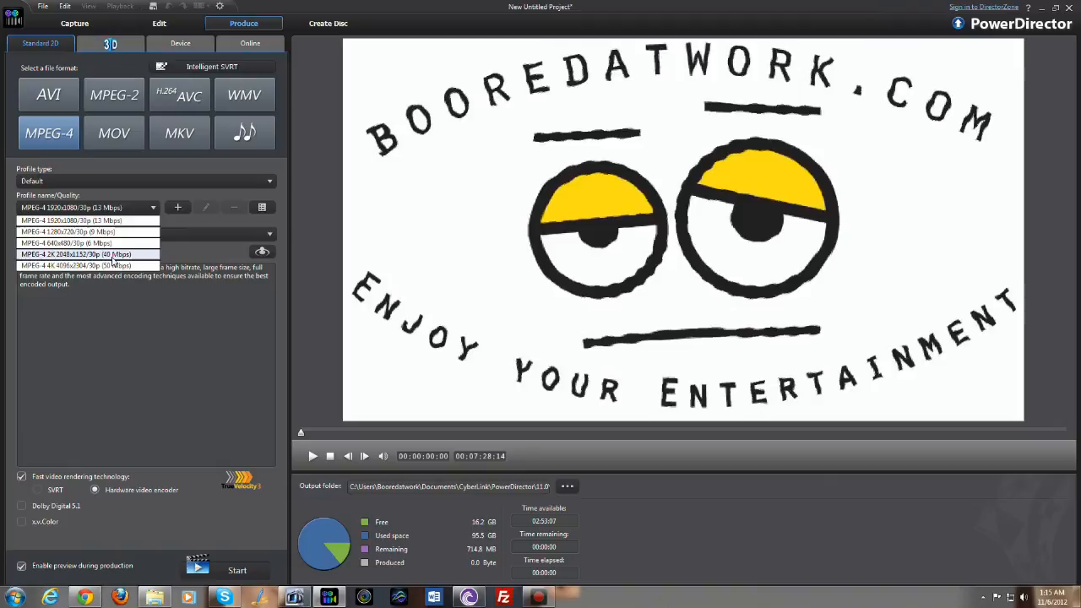
{"action": "mouse_move", "coordinate": [109, 265]}
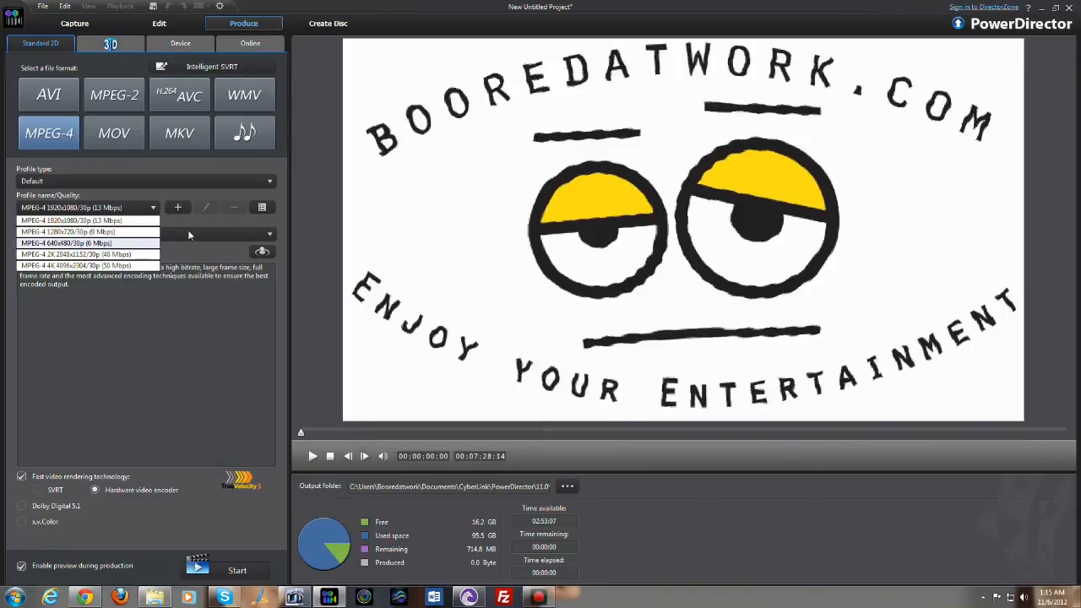
{"action": "mouse_move", "coordinate": [176, 267]}
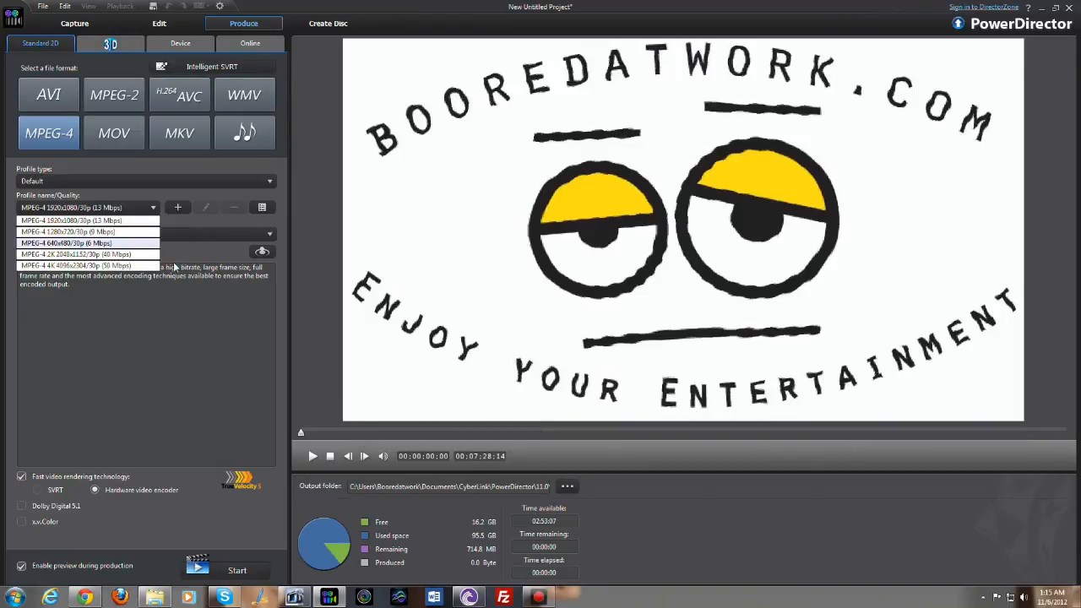
{"action": "mouse_move", "coordinate": [195, 361]}
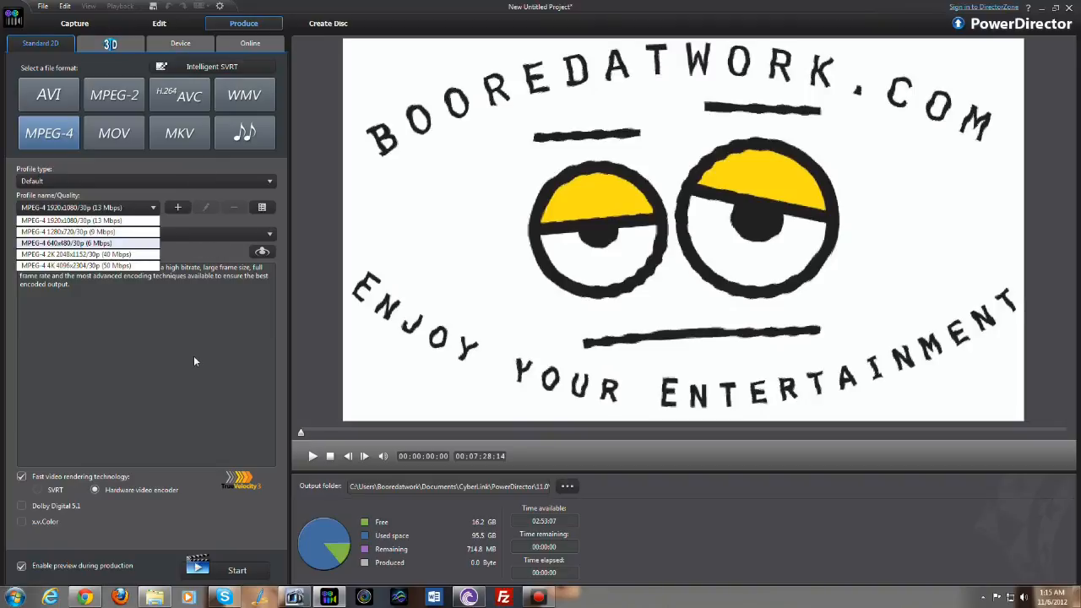
Step: Choose the MPEG-4 1920x1080/30p quality profile for the output
{"action": "left_click", "coordinate": [71, 220]}
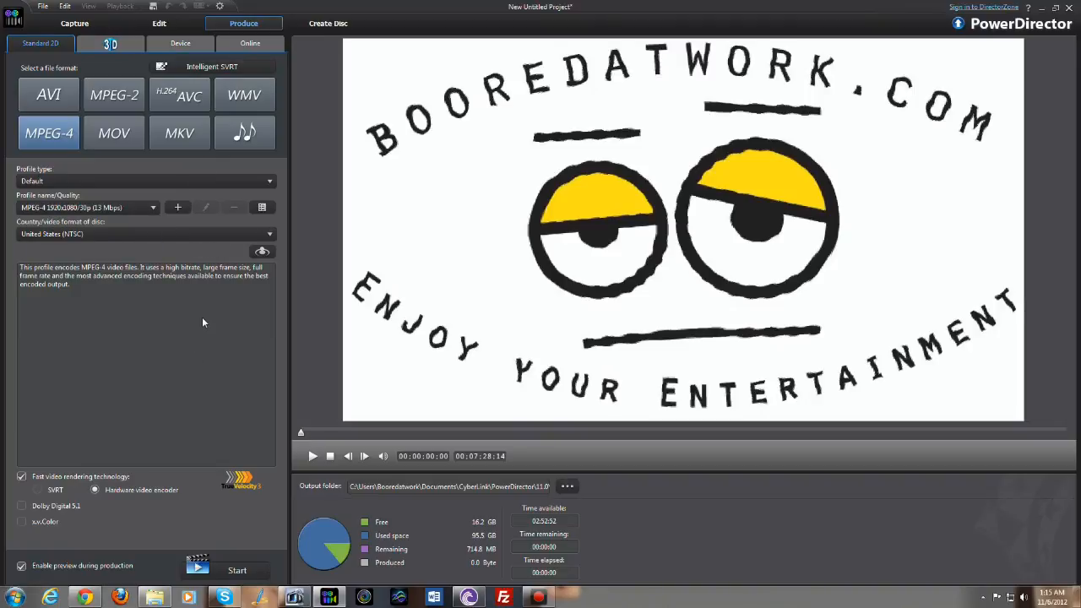